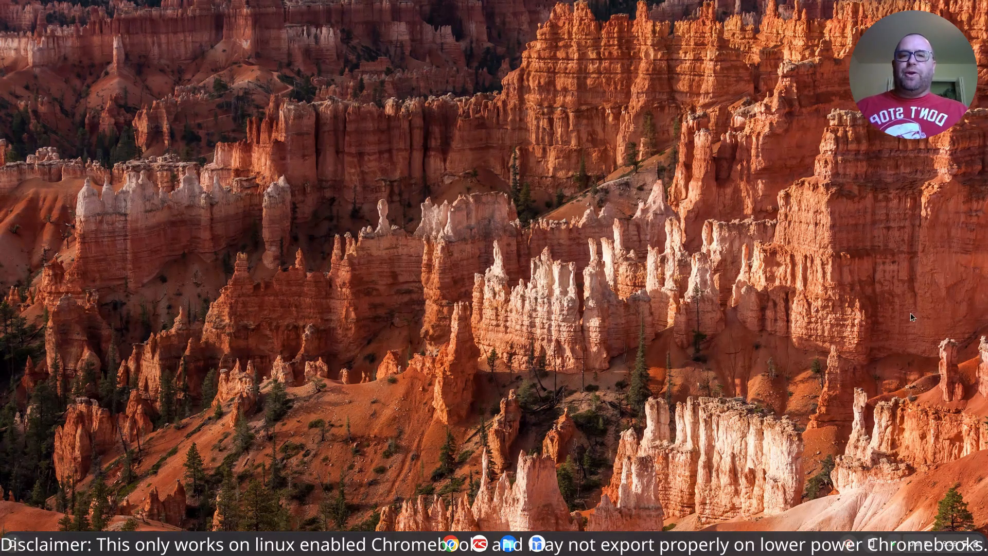
mouse_move(85, 464)
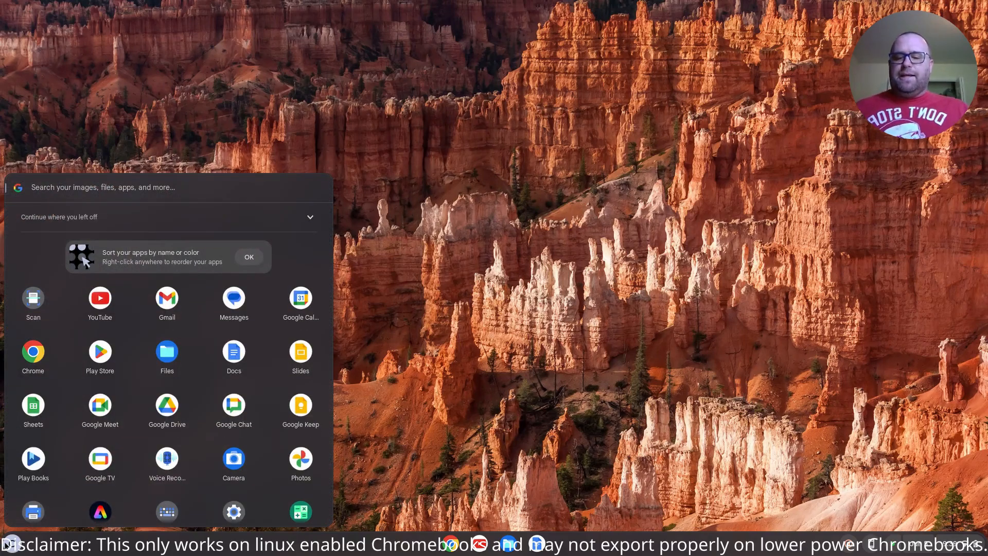
Search the Launcher for 'settings' and open the Settings app.
type("settings")
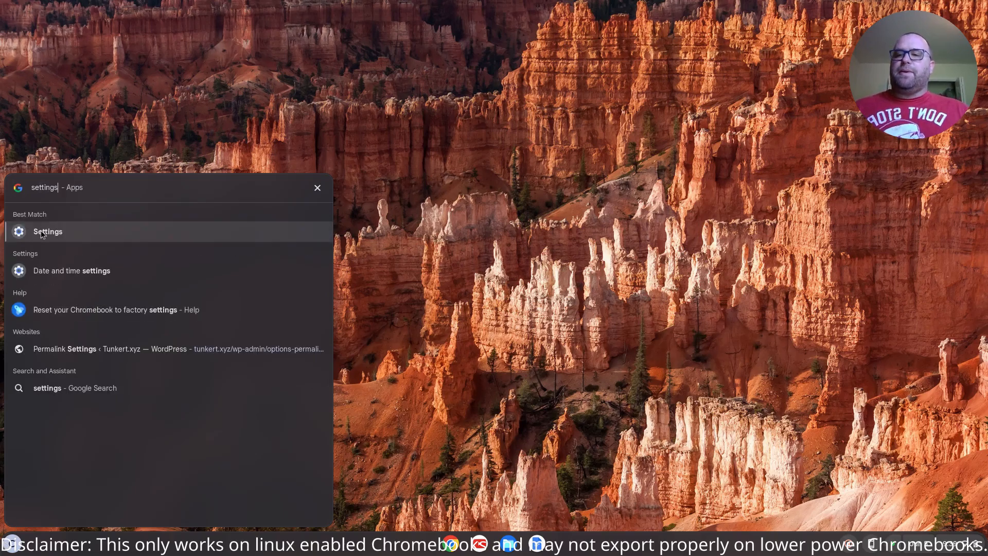
left_click(47, 231)
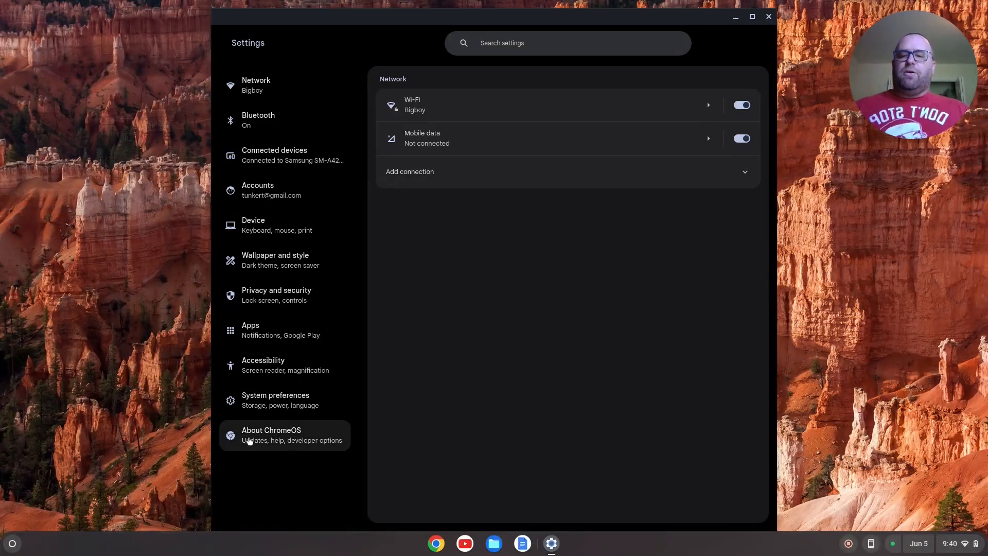
On the About ChromeOS page, start Linux development environment setup.
left_click(271, 435)
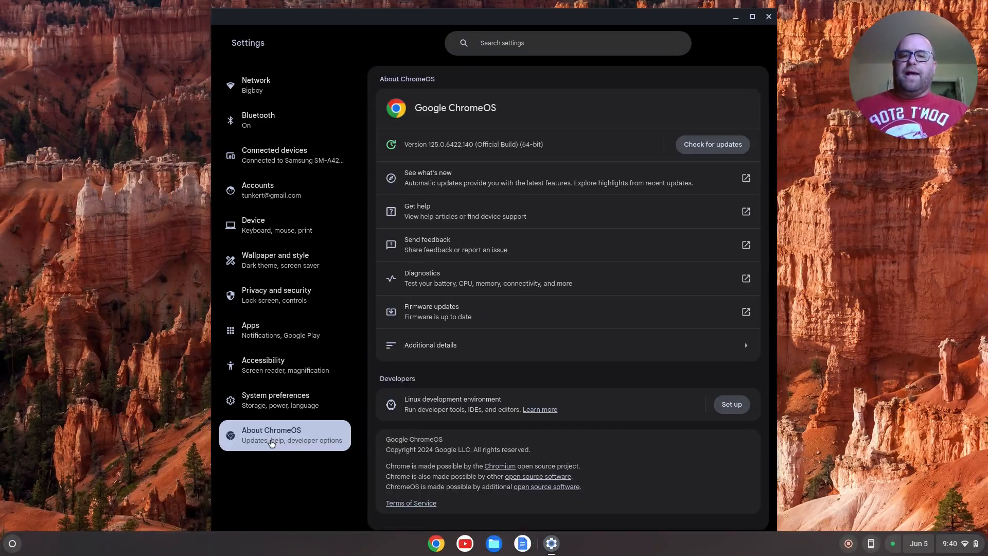
mouse_move(493, 406)
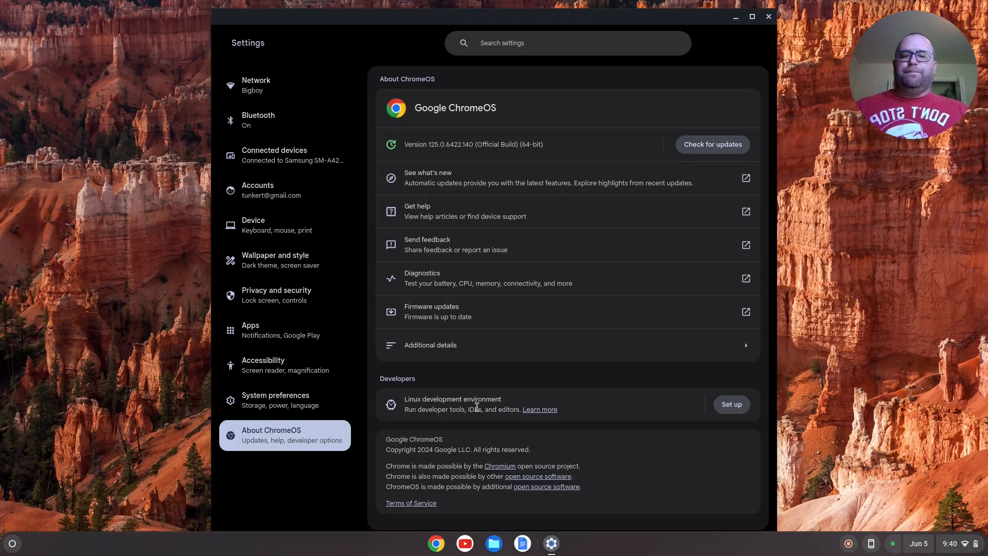
left_click(730, 404)
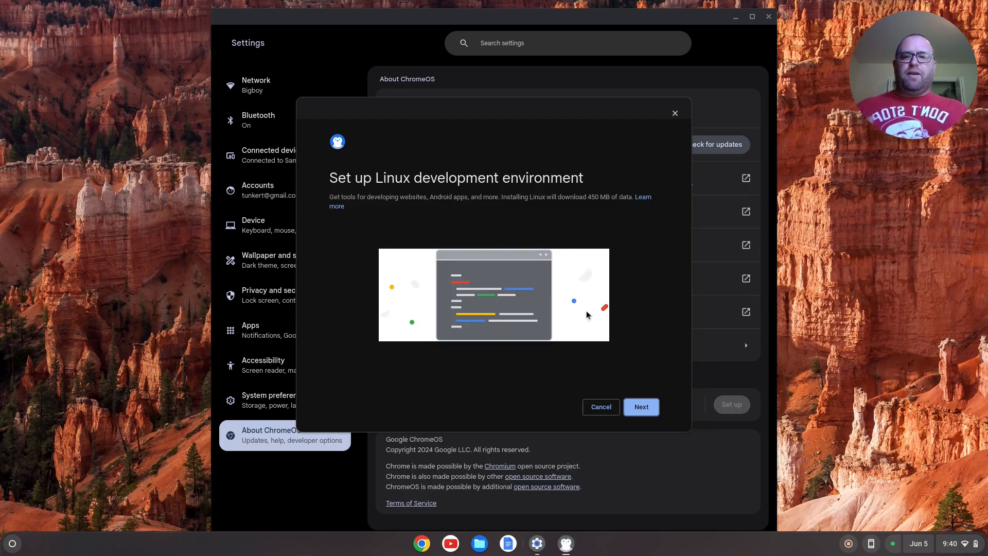
mouse_move(640, 407)
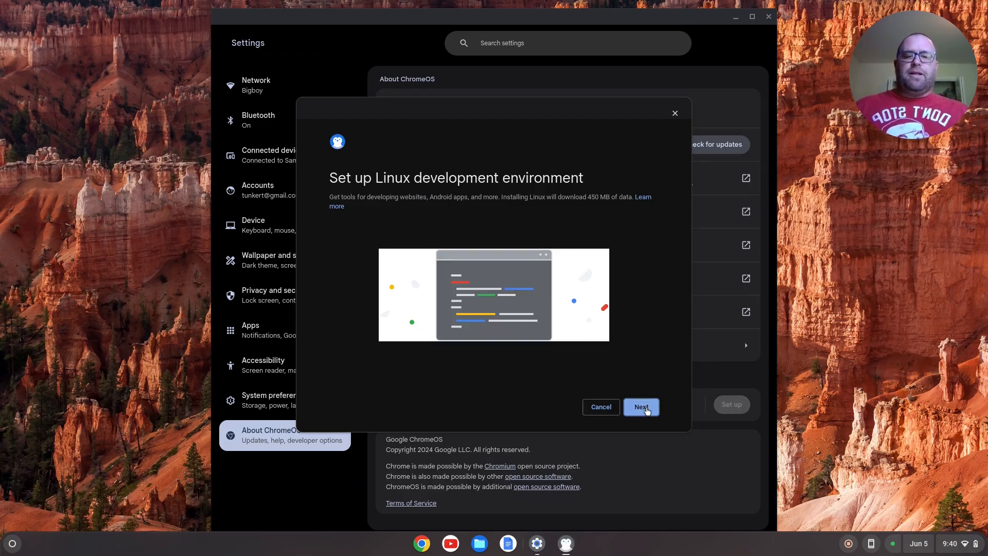
Try a custom disk size, revert to the recommended 10.0 GB, and install Linux.
left_click(640, 407)
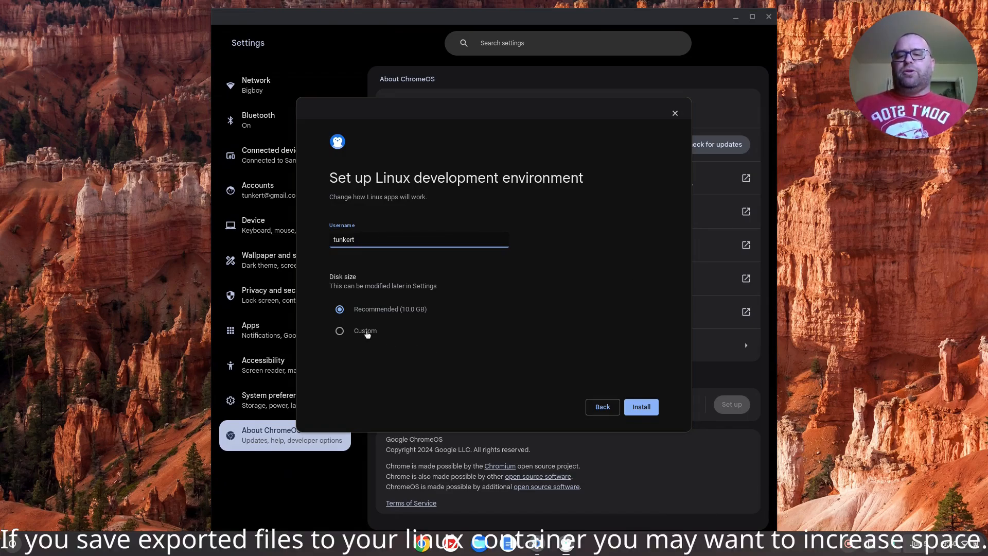
left_click(340, 330)
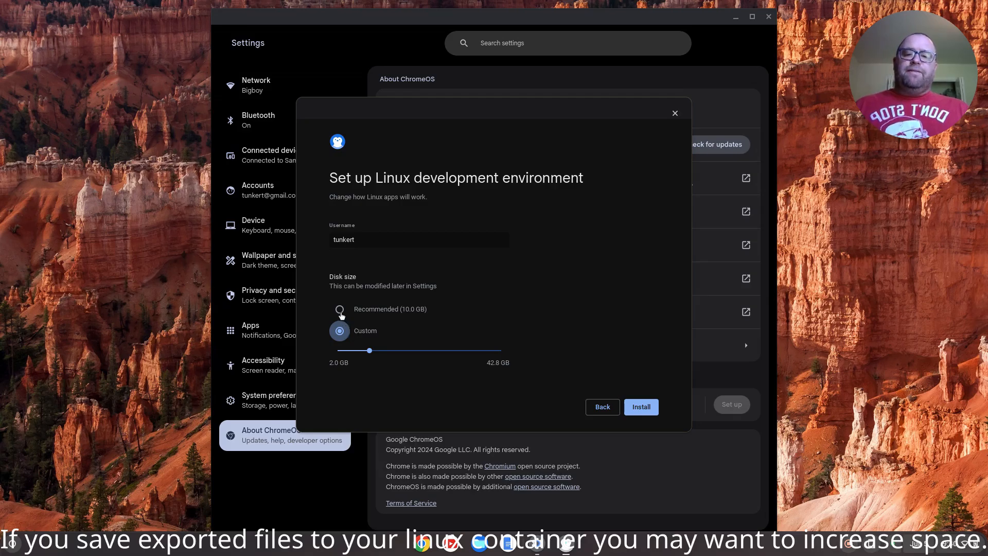
left_click(339, 309)
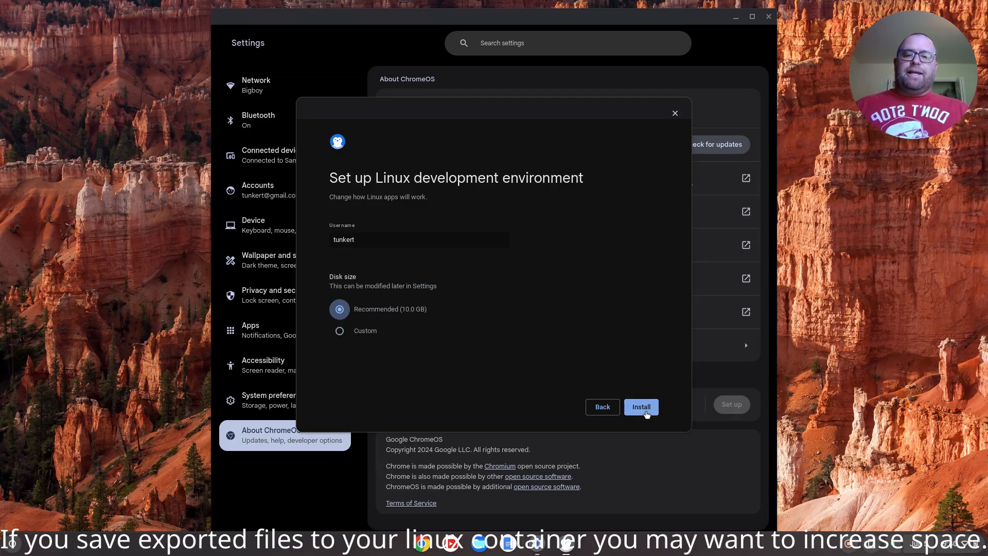
left_click(640, 407)
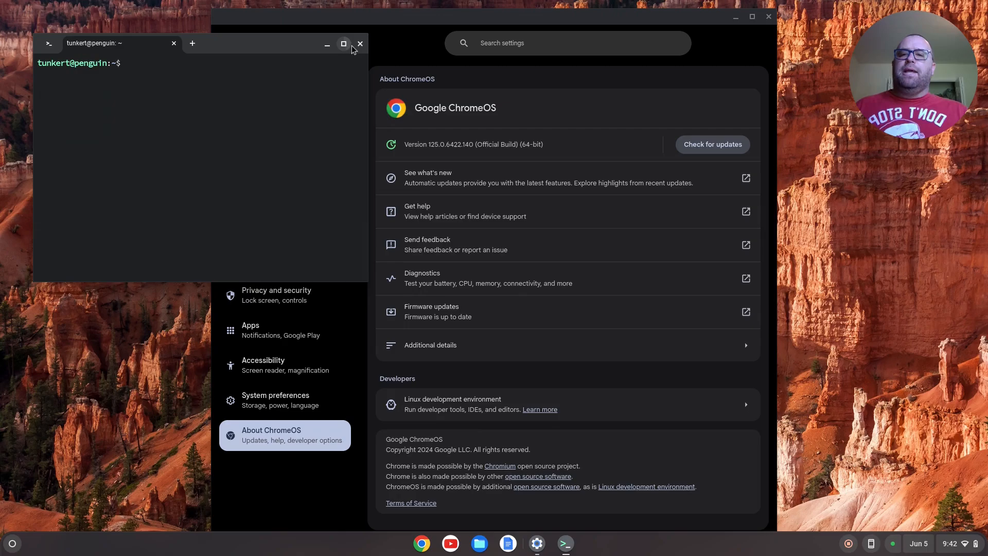
Maximize Terminal and run 'sudo apt update && sudo apt upgrade -y'.
left_click(343, 43)
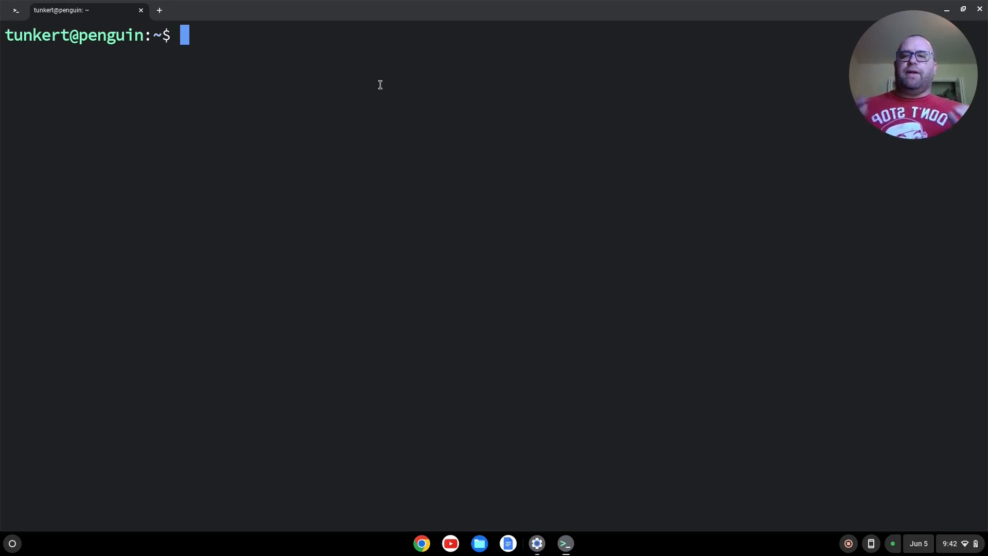
type("sudo a")
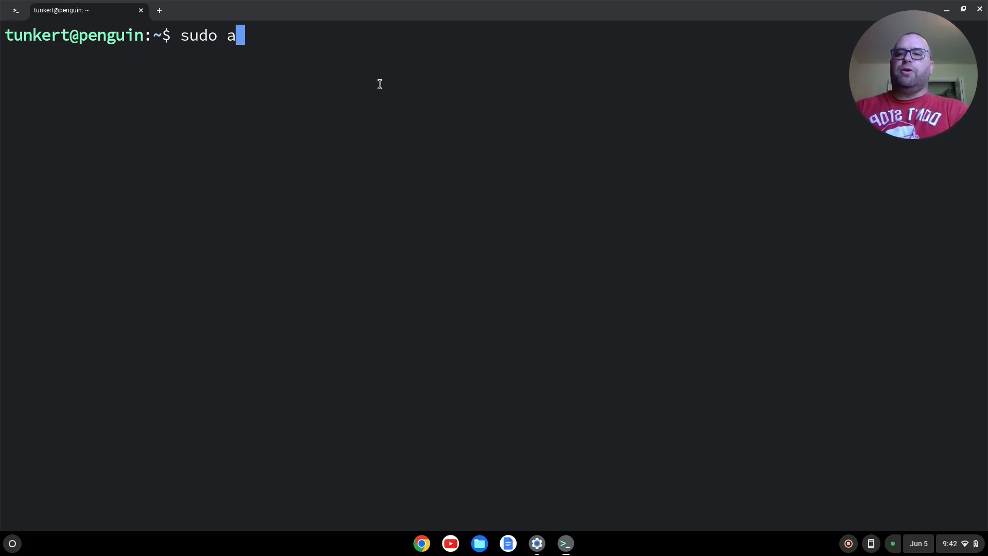
type("pt up")
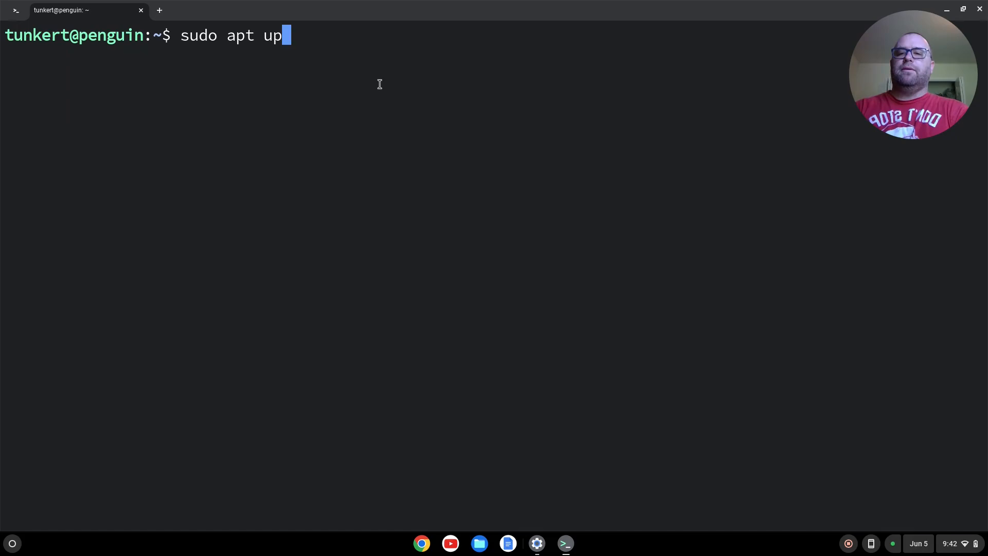
type("date && su")
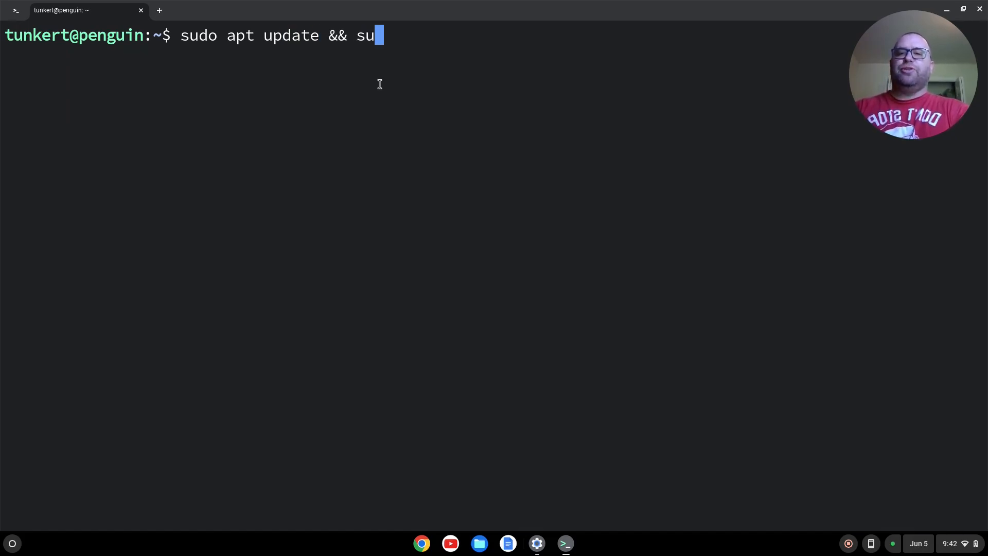
type("do apt upgrad")
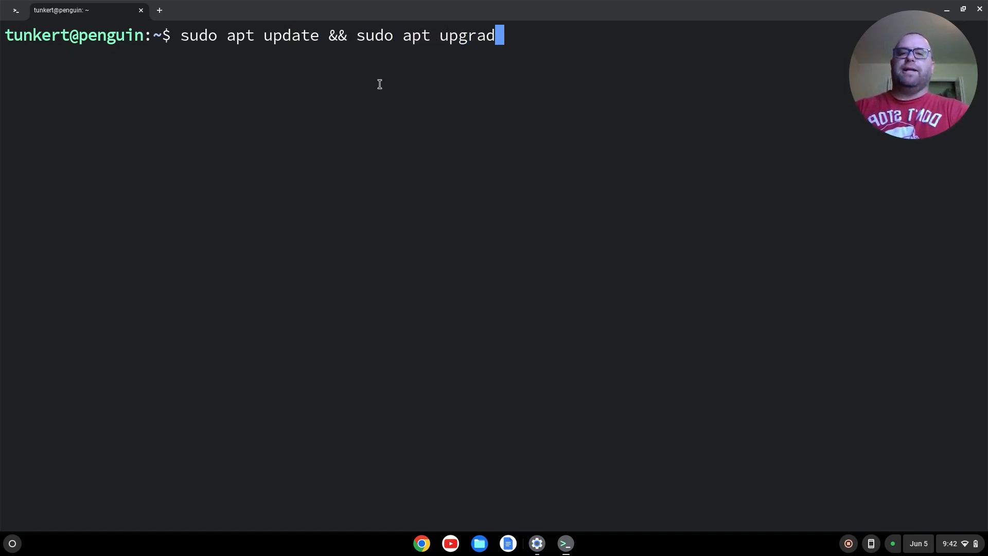
type("e")
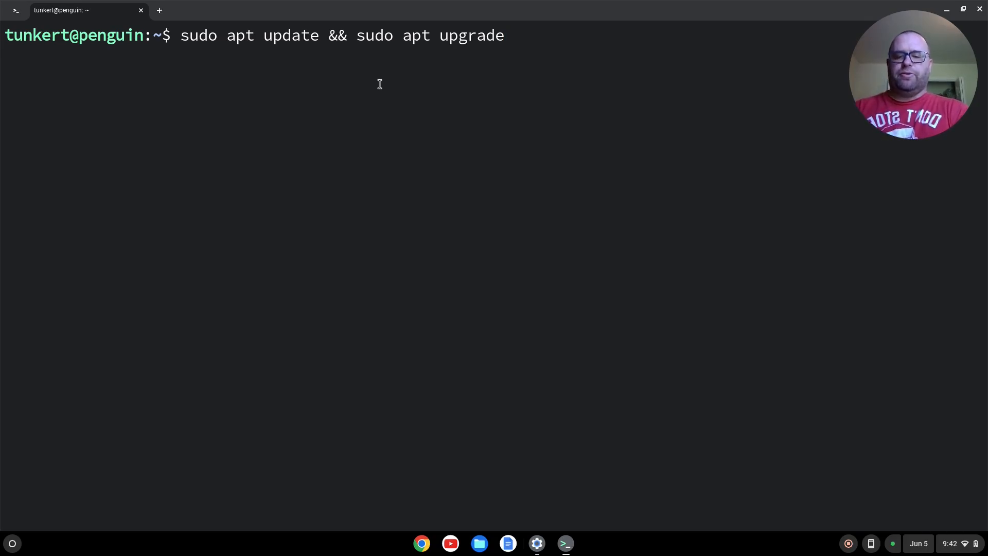
type("-")
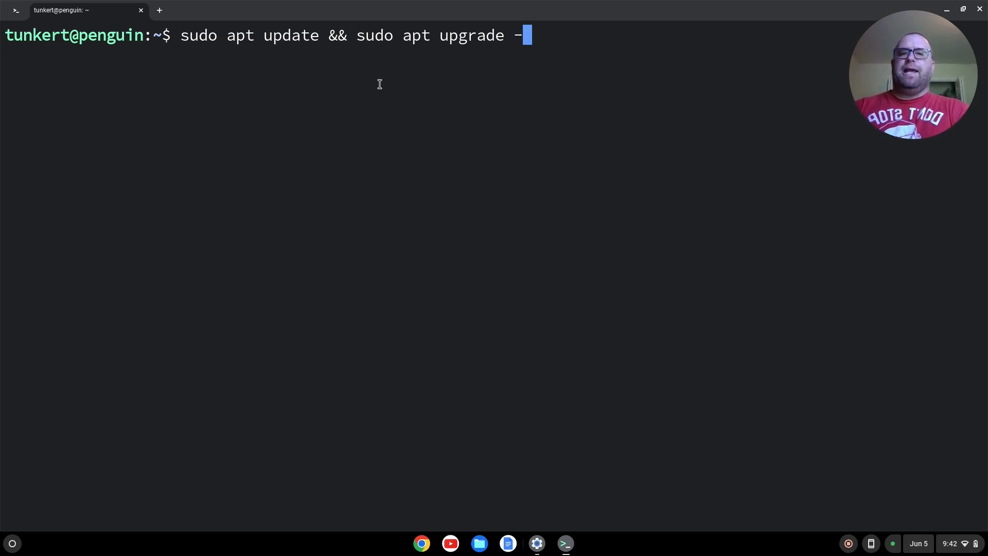
type("y")
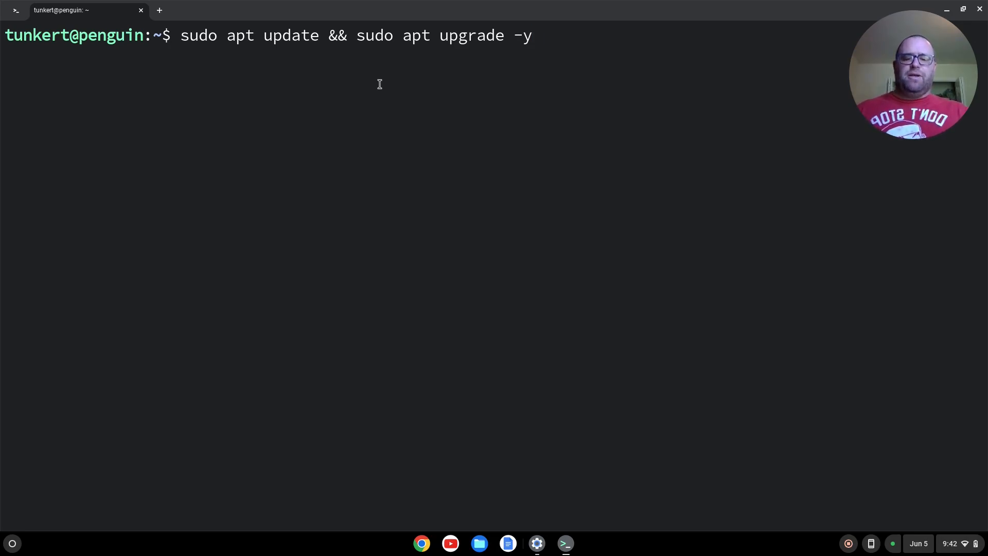
key("Return")
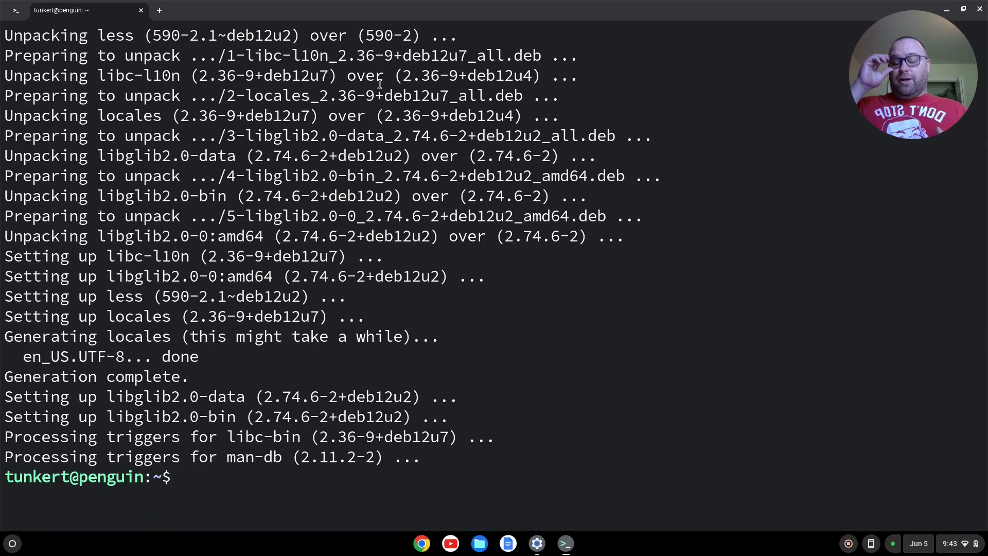
Clear the terminal and run 'sudo apt install' for Shotcut until the prompt returns.
type("clear")
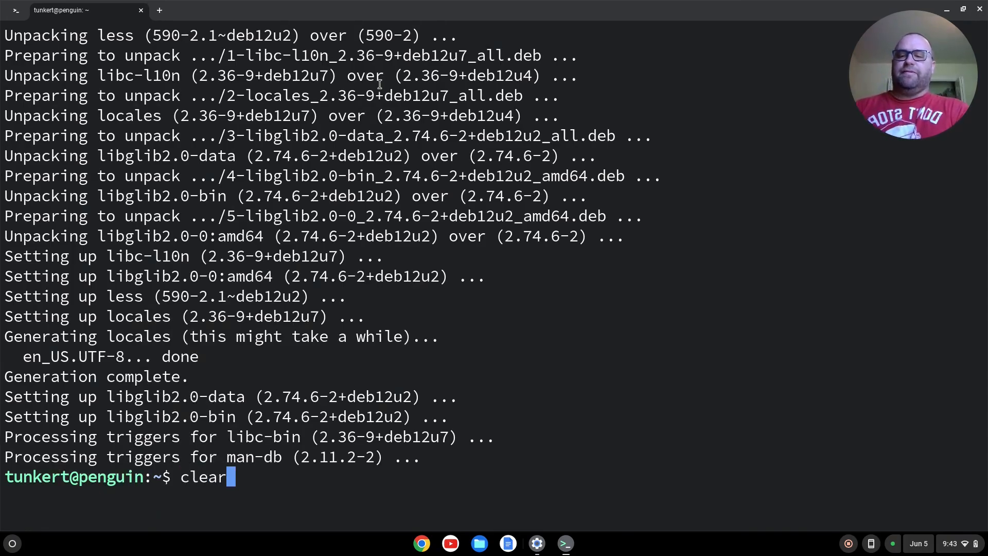
key("Return")
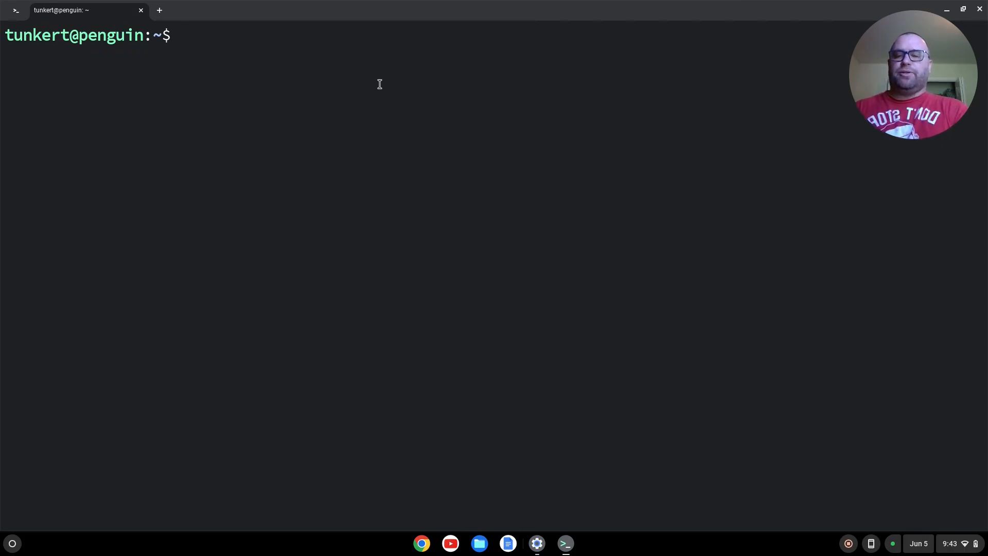
type("sudo apt install")
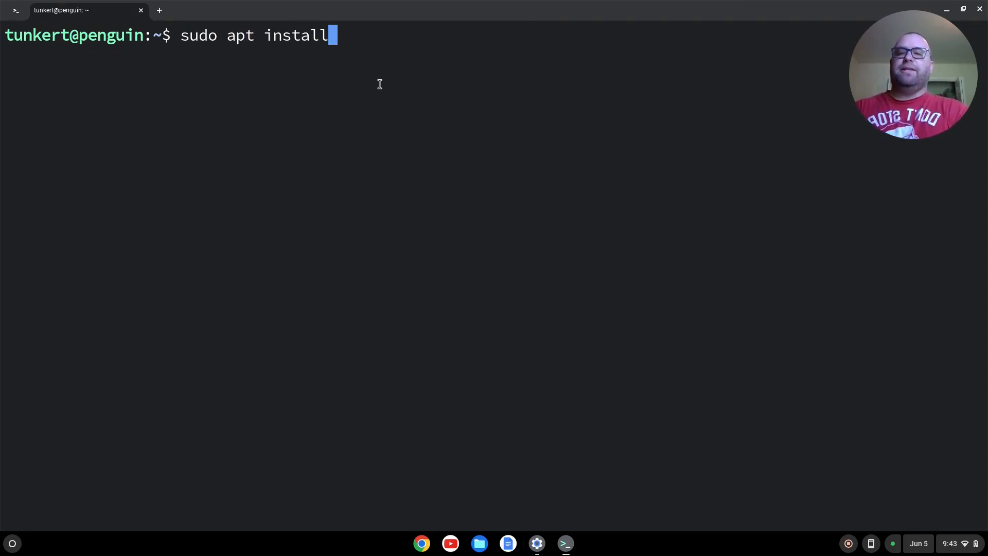
key("Return")
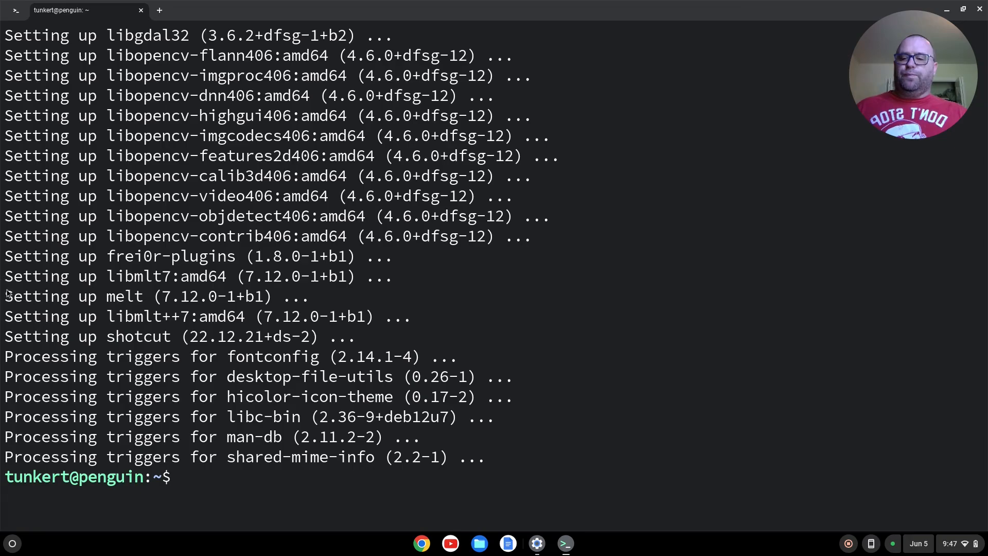
Launch Shotcut from the Launcher's Linux apps folder.
left_click(12, 543)
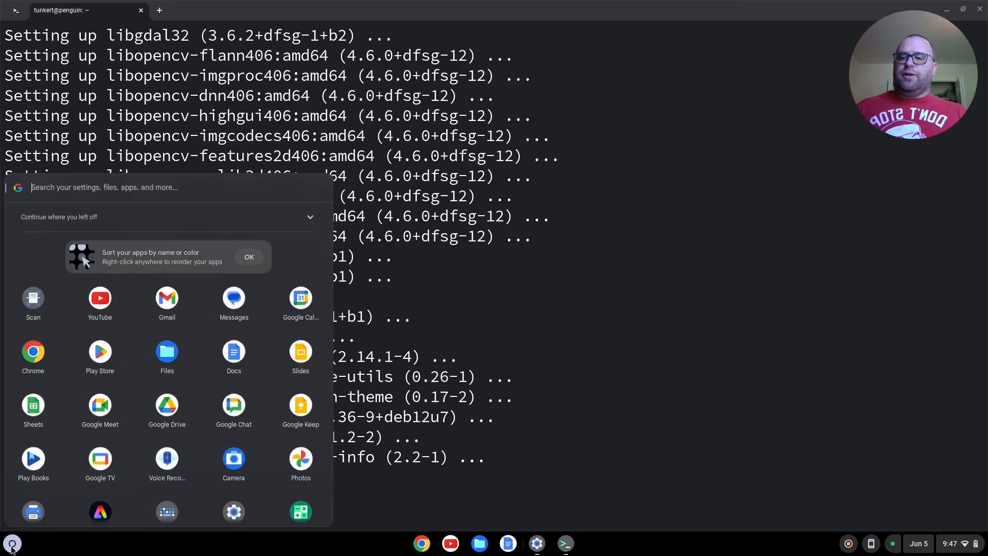
scroll("down", 3)
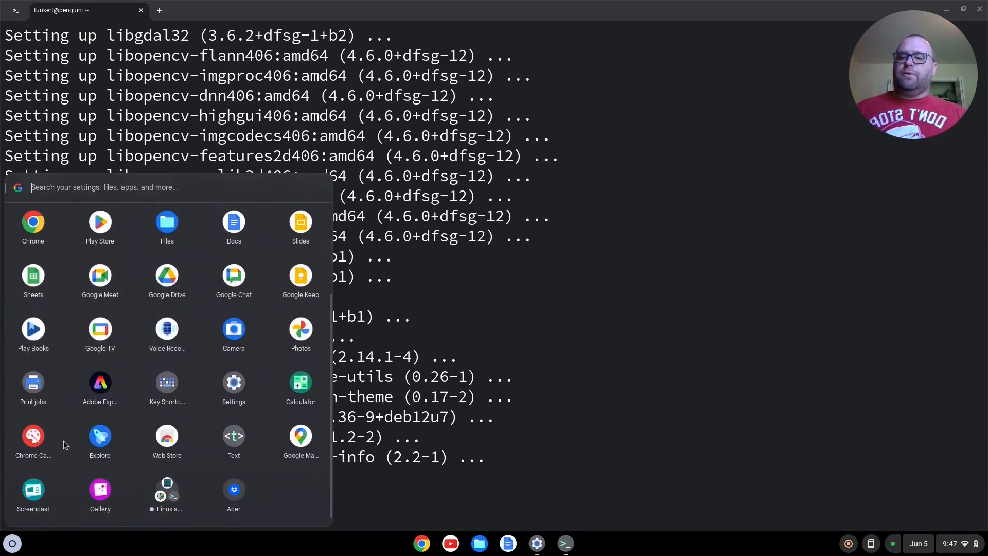
left_click(167, 494)
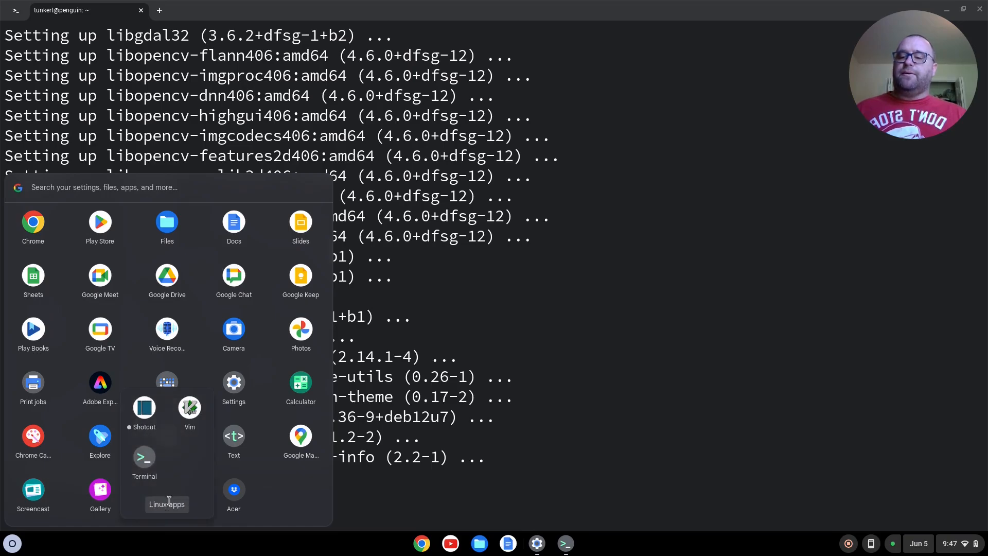
mouse_move(149, 415)
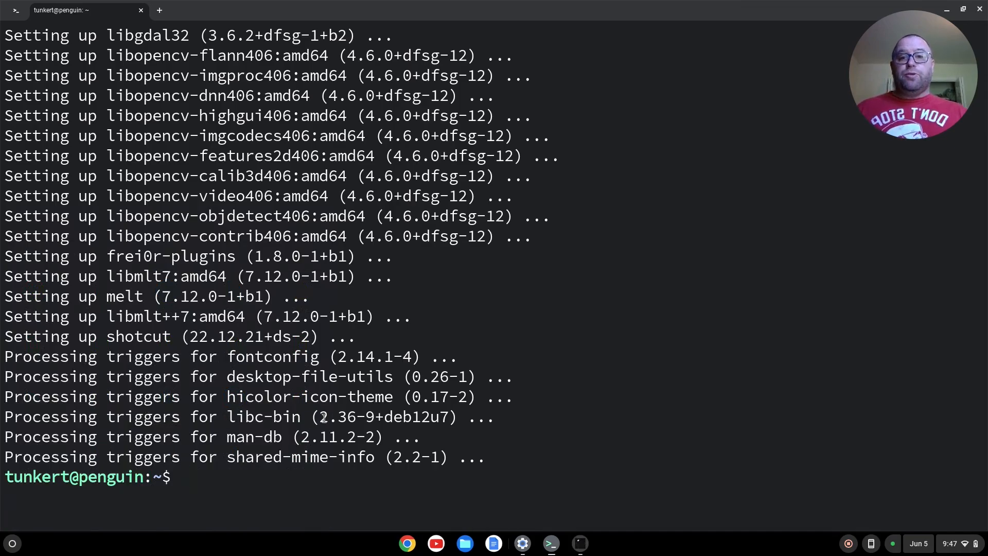
right_click(579, 542)
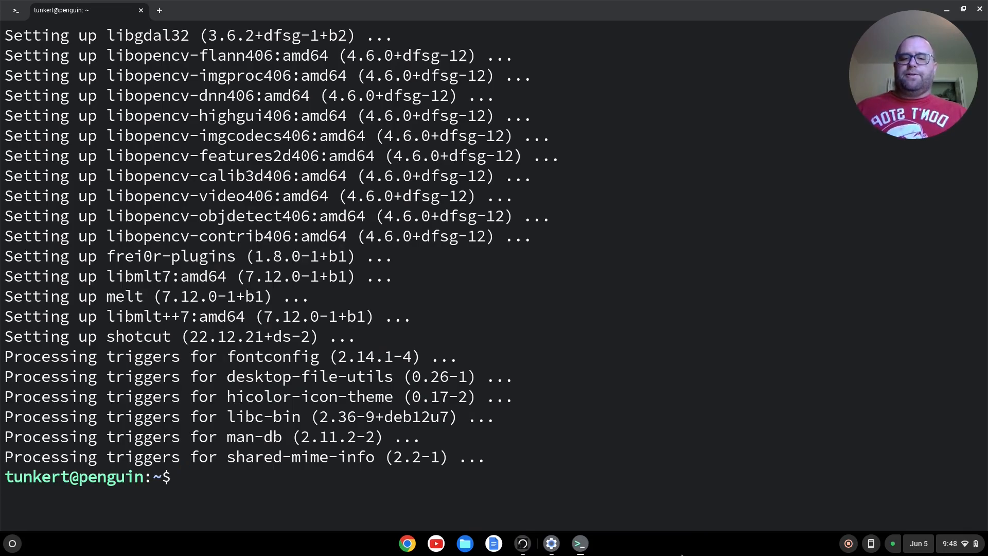
left_click(522, 543)
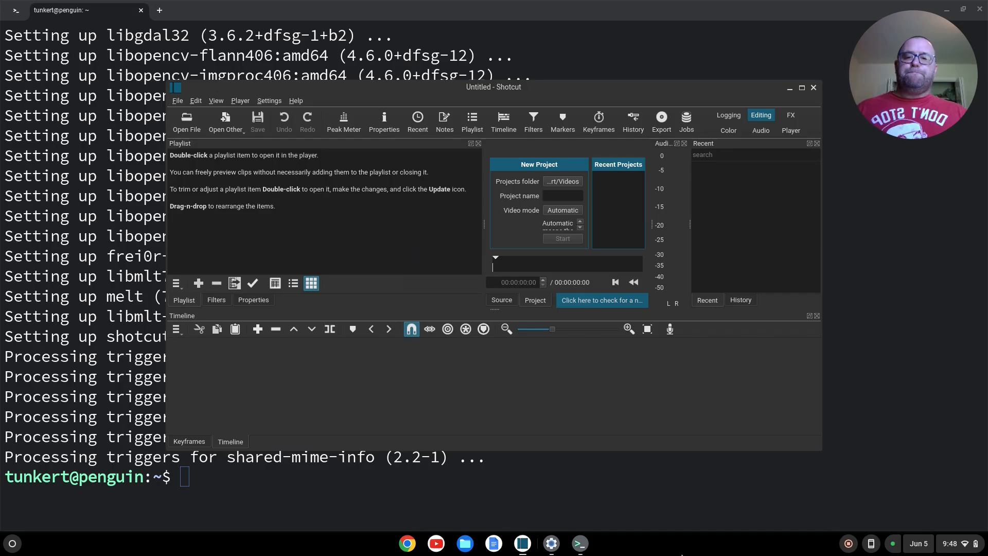
mouse_move(608, 404)
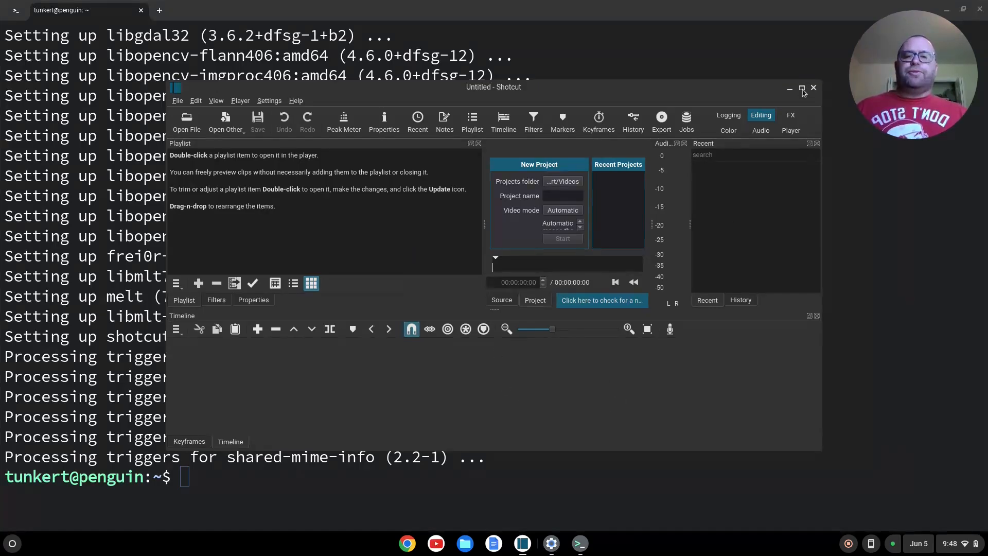
Maximize the Shotcut window and begin entering the new project's name.
left_click(802, 88)
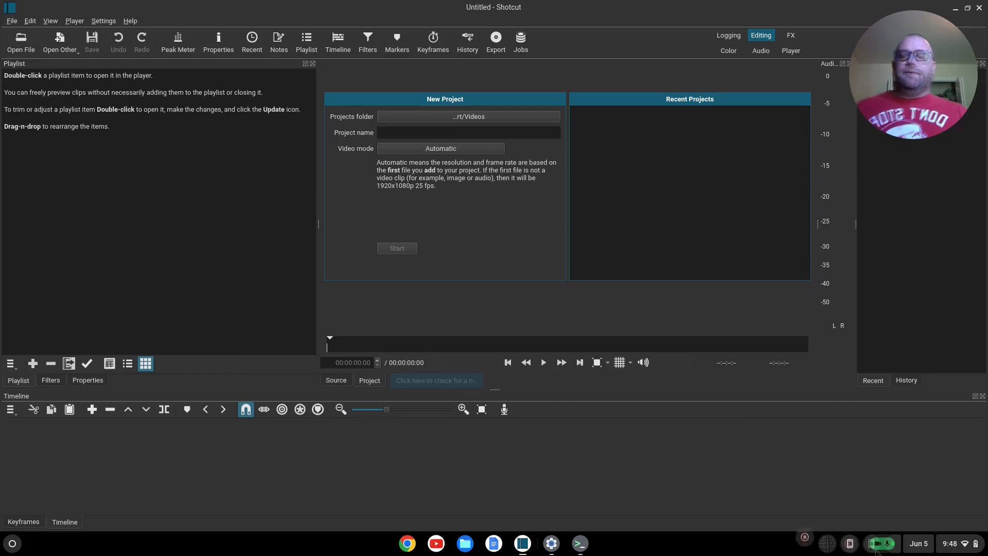
left_click(468, 132)
type("How to ")
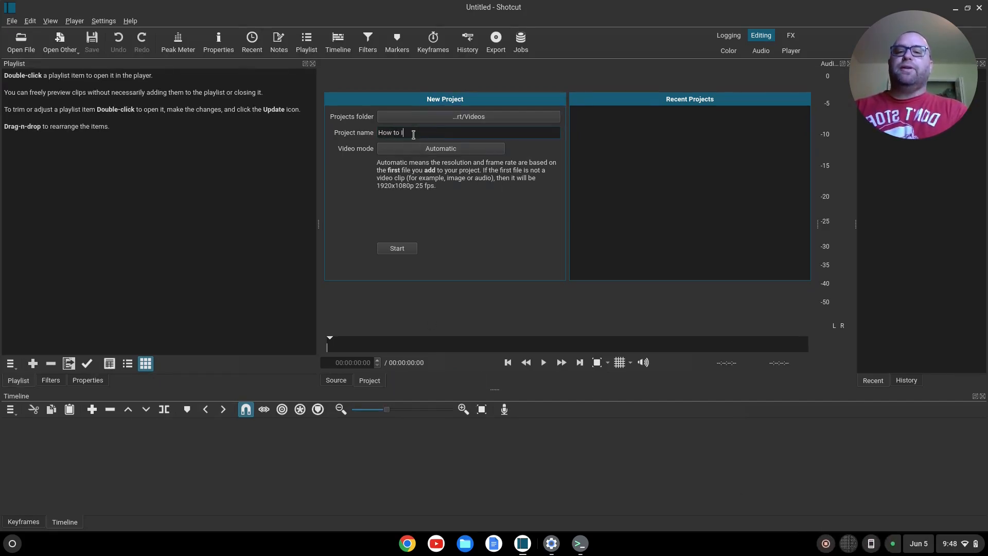
Finish the project name so it reads 'How to Install Shotcut'.
type("Install Shot")
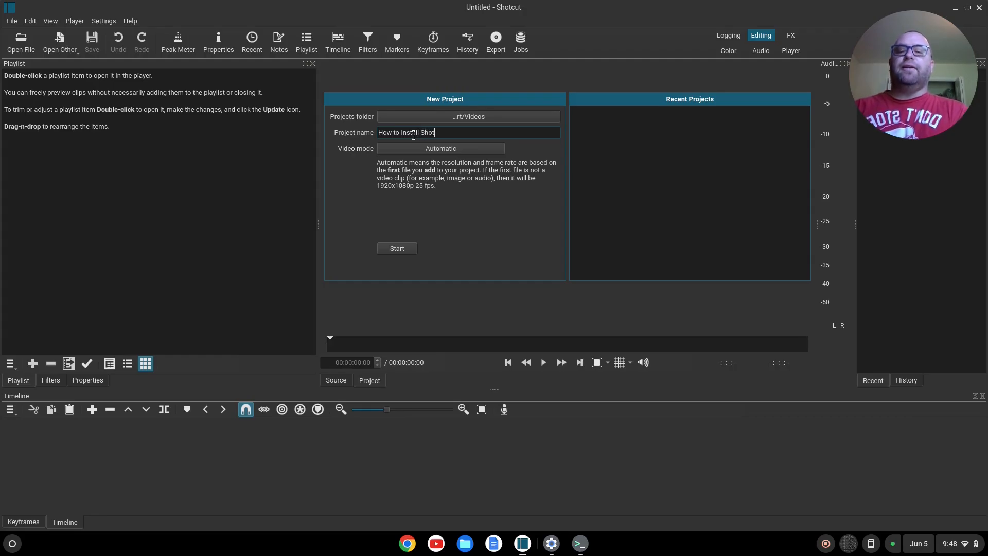
type("cut")
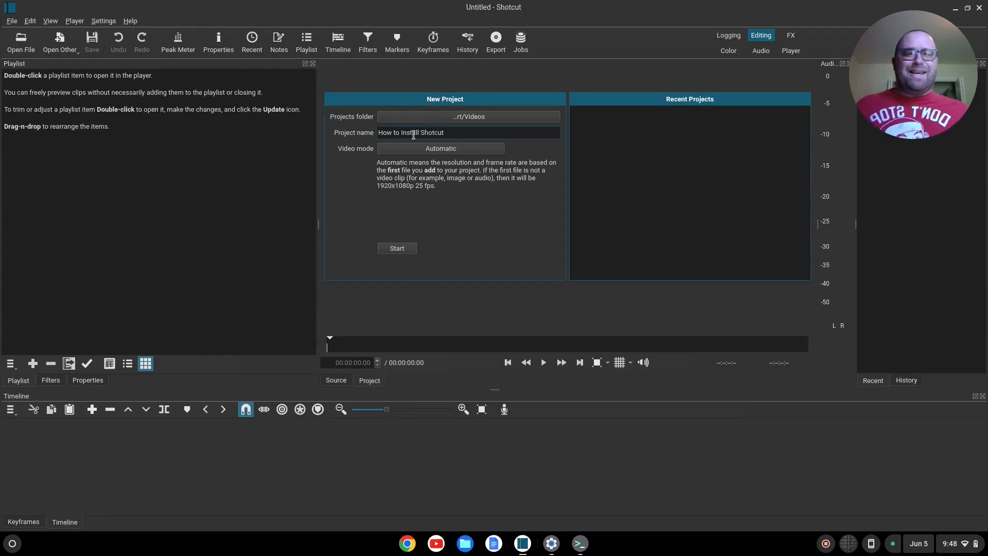
mouse_move(426, 226)
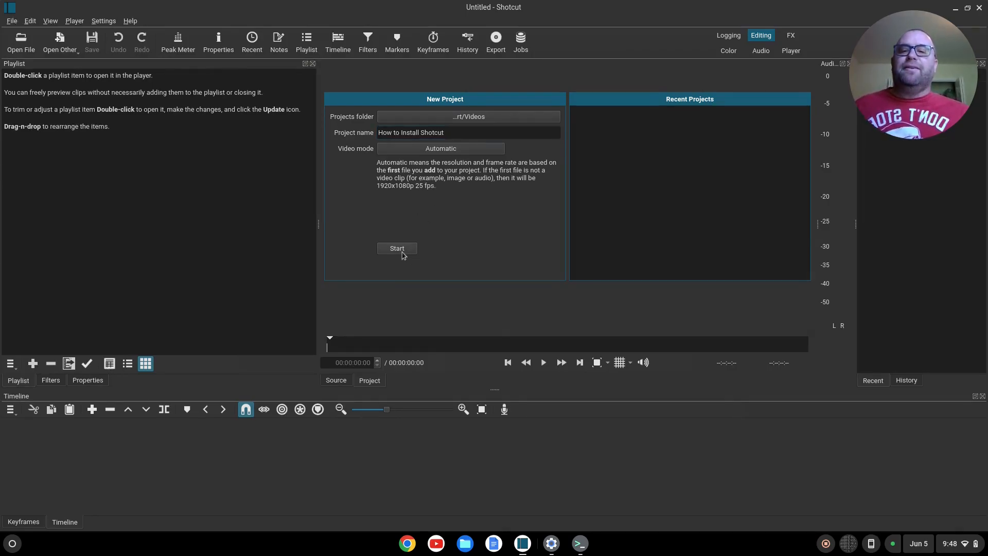
Start the 'How to Install Shotcut' project and browse the Videos folder for media.
left_click(397, 248)
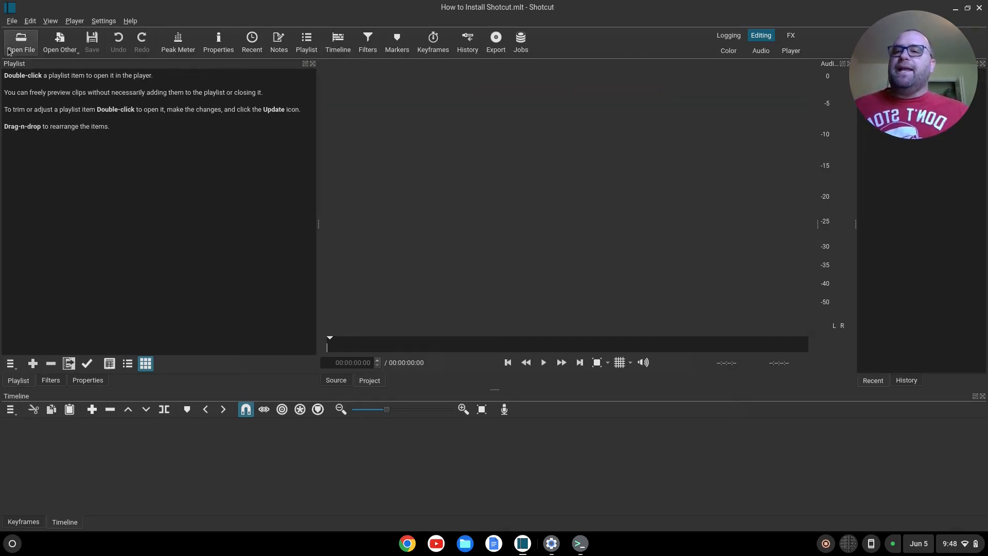
left_click(20, 41)
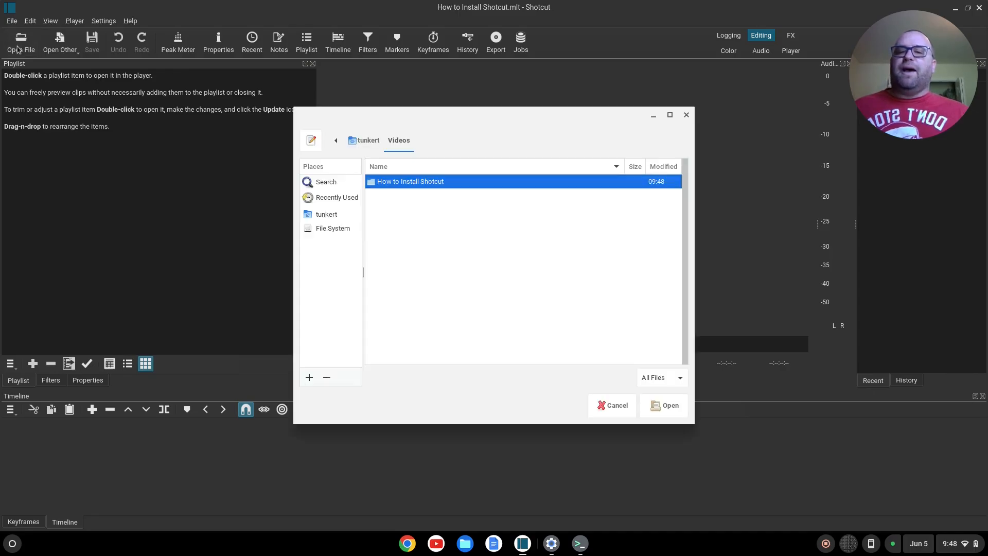
mouse_move(255, 165)
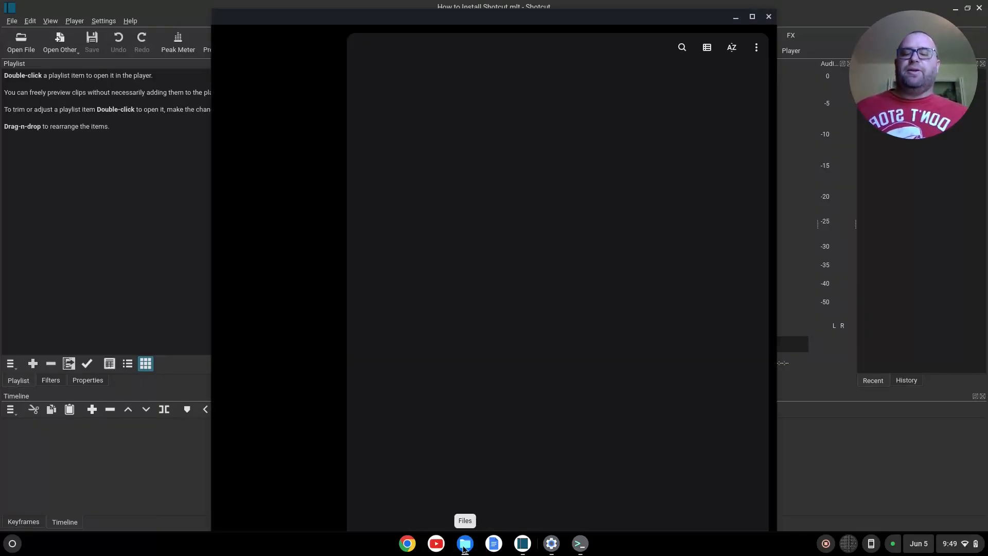
Cut the 9.39.41 AM recording from Downloads and paste it into Linux files.
left_click(464, 543)
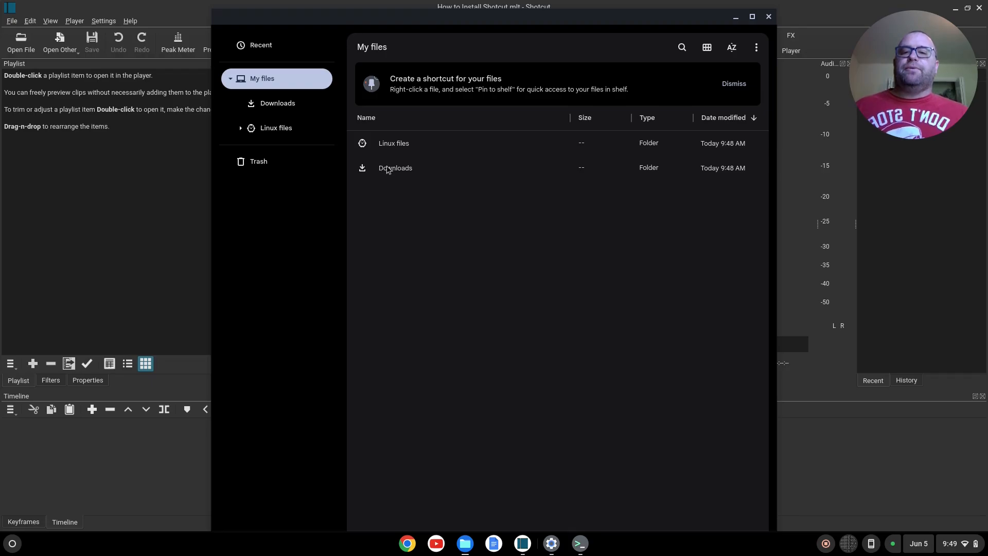
double_click(395, 167)
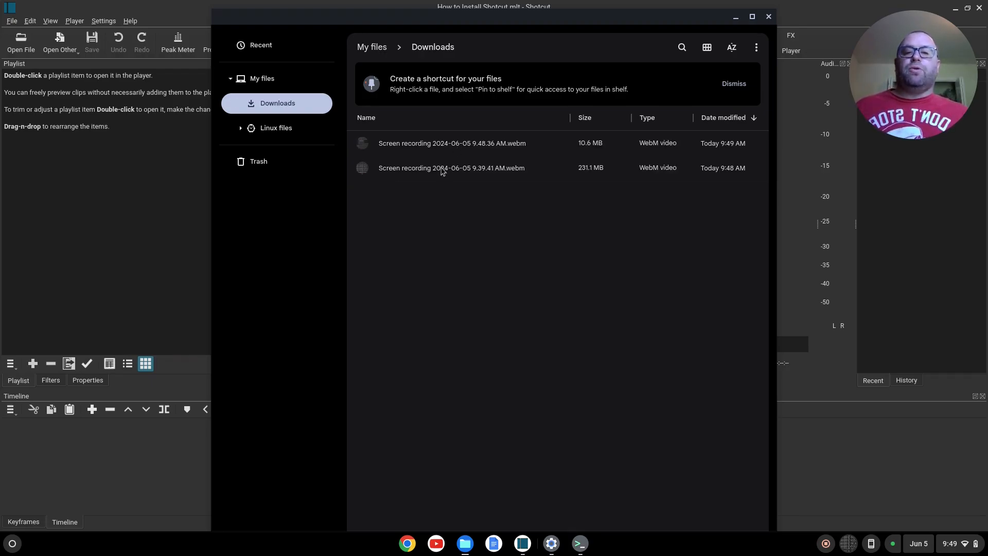
left_click(452, 168)
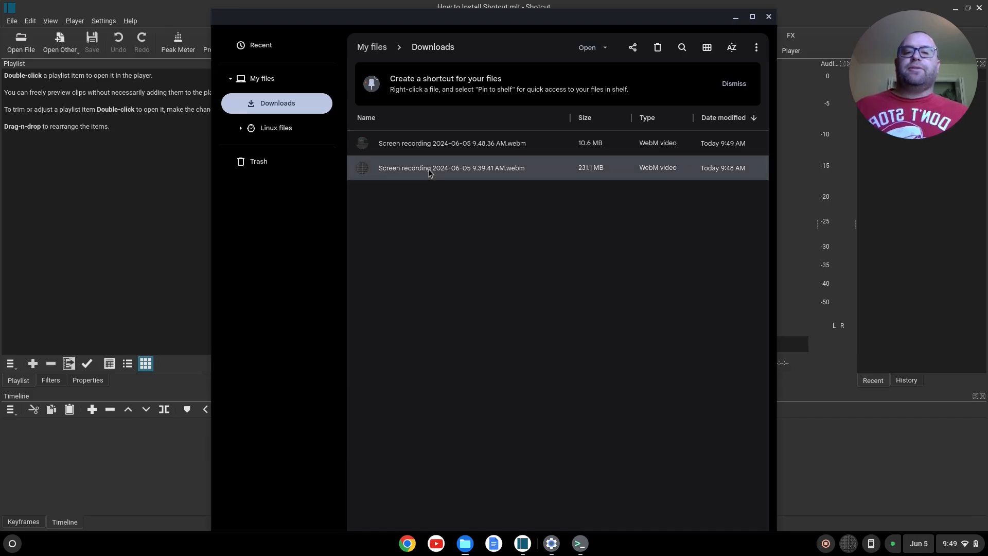
right_click(451, 167)
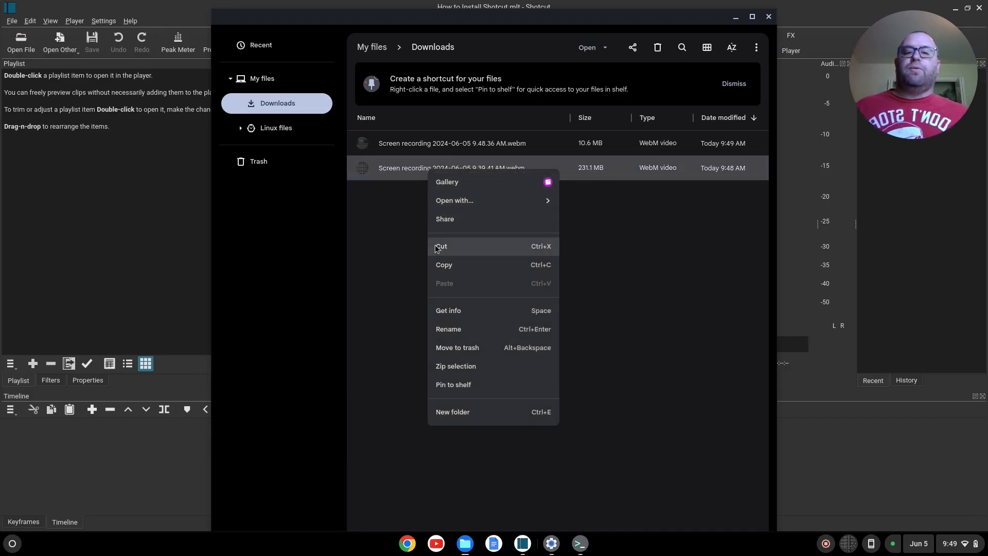
left_click(276, 127)
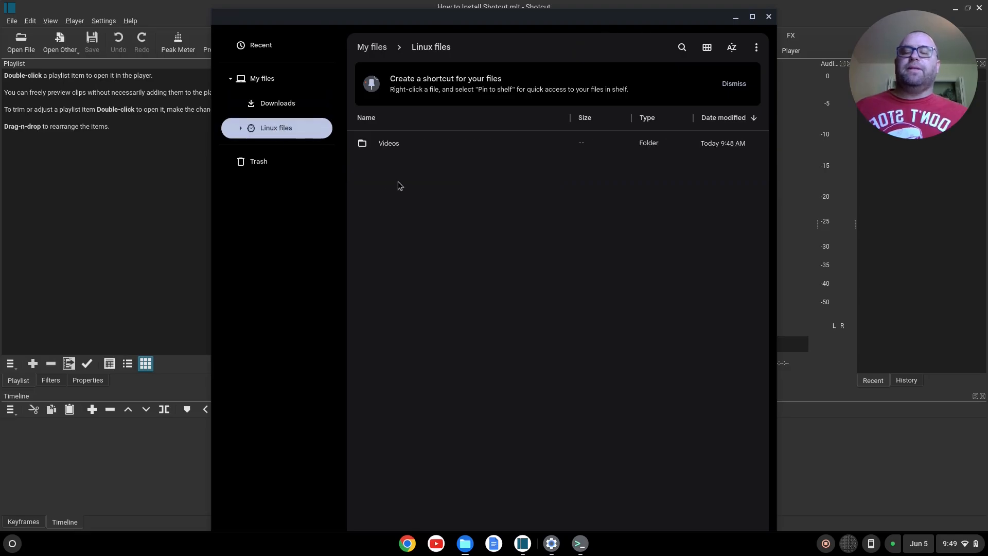
mouse_move(393, 146)
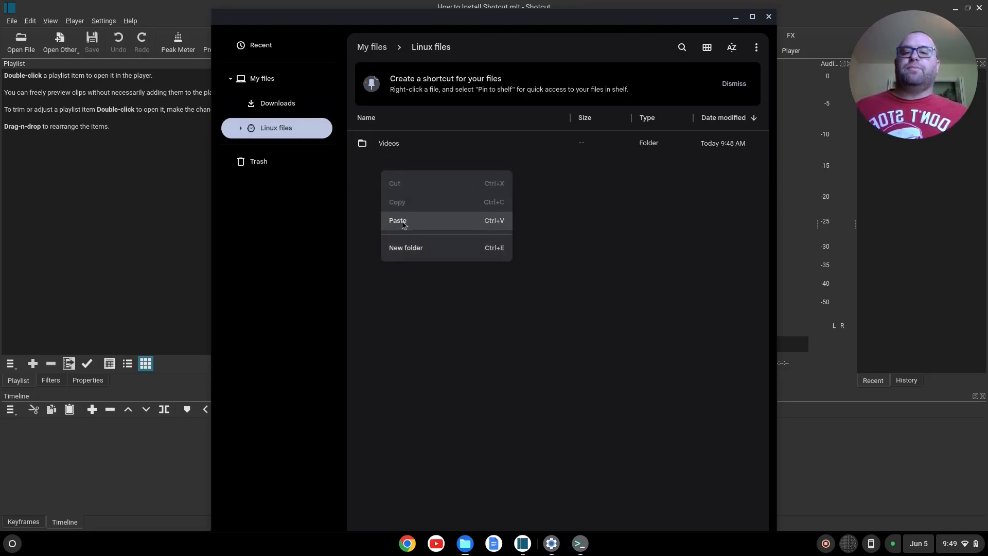
left_click(398, 219)
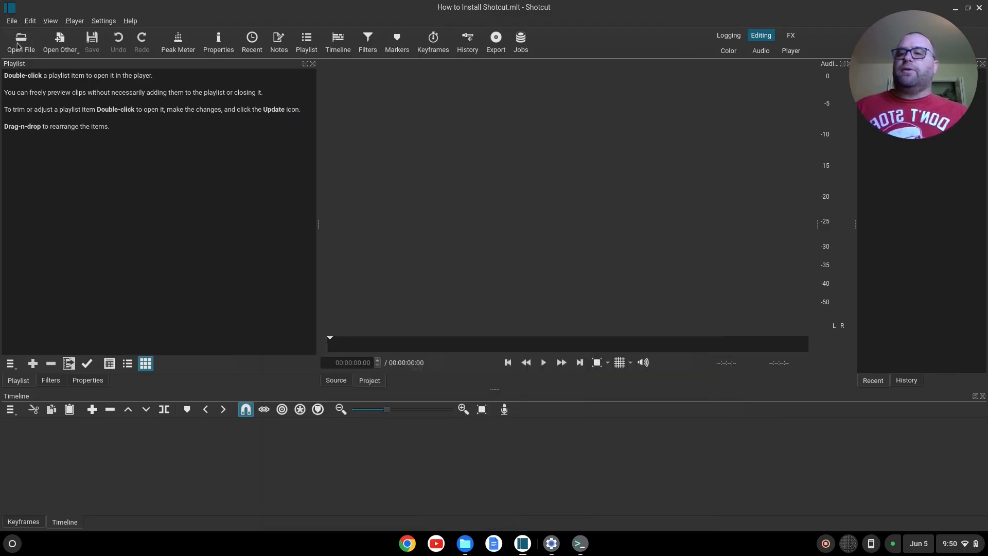
Open the file 'Screen recording 2024-06-05 9.39.41 AM.webm' in the source player.
left_click(20, 42)
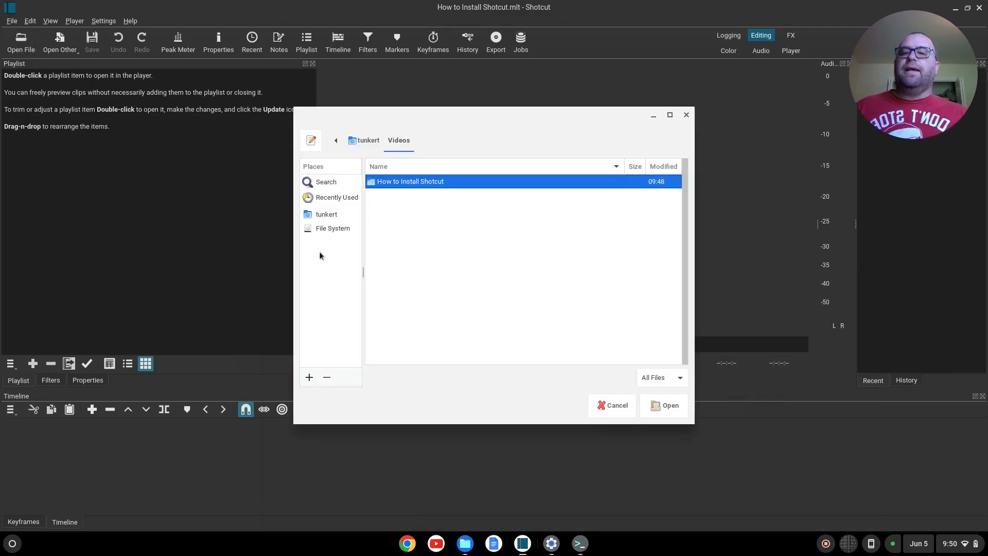
left_click(327, 214)
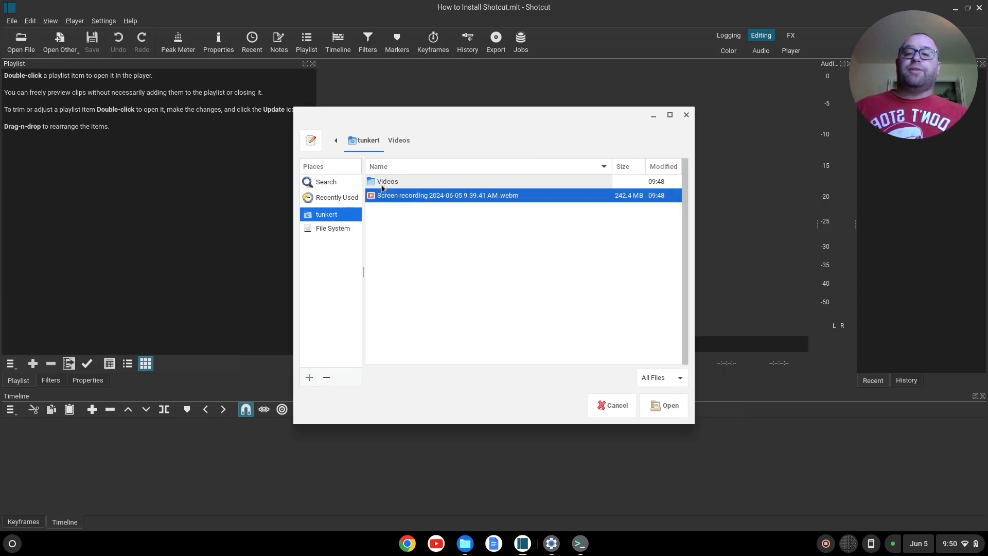
mouse_move(403, 205)
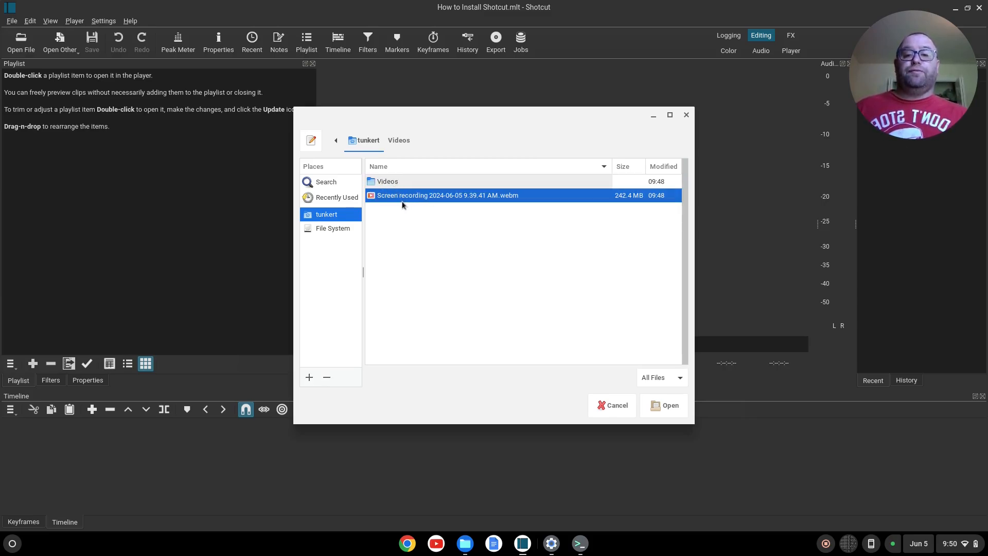
mouse_move(408, 218)
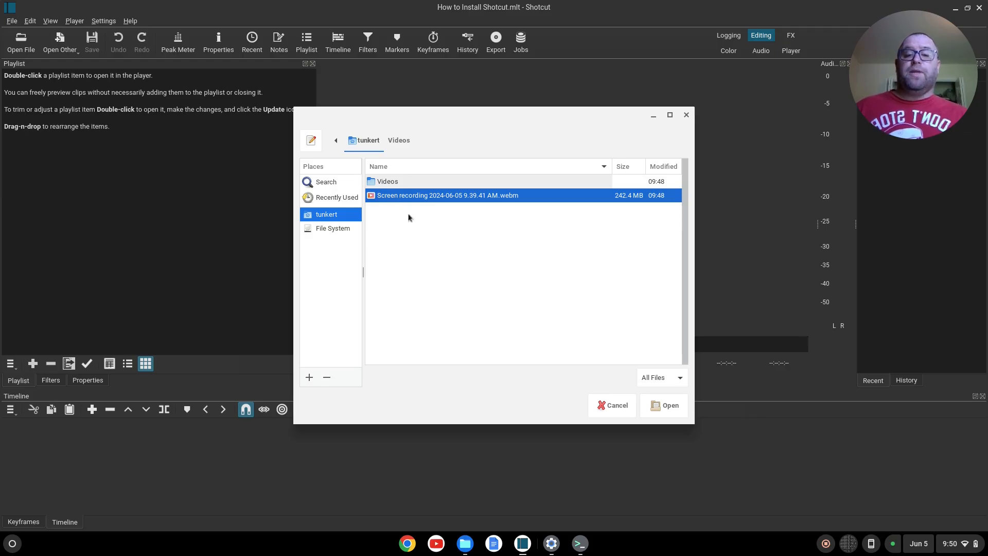
left_click(669, 405)
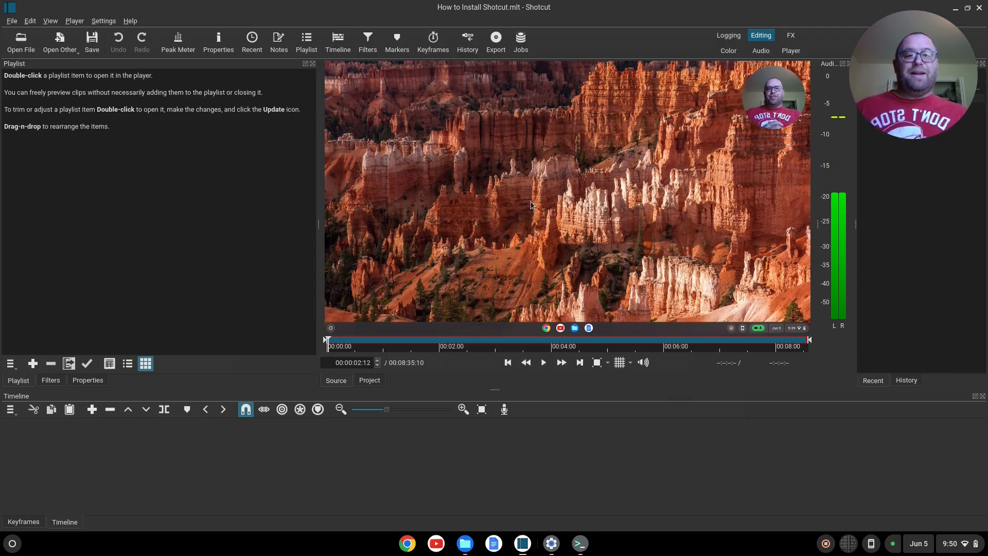
mouse_move(466, 320)
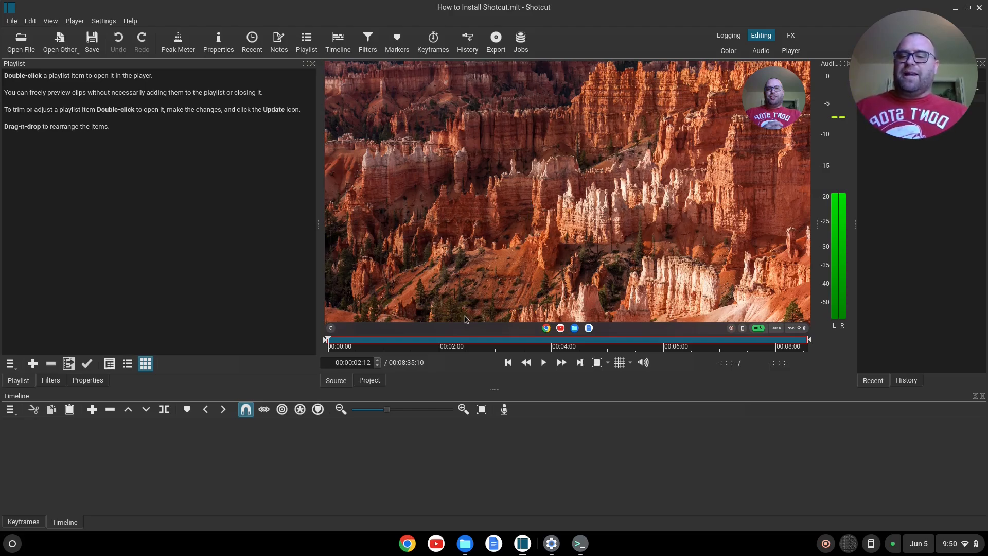
mouse_move(91, 410)
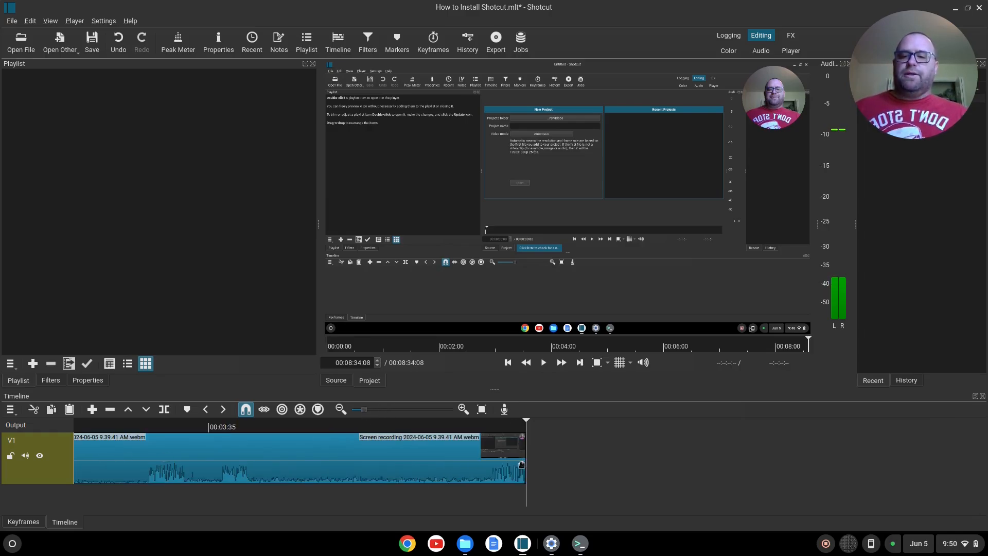
left_click(284, 427)
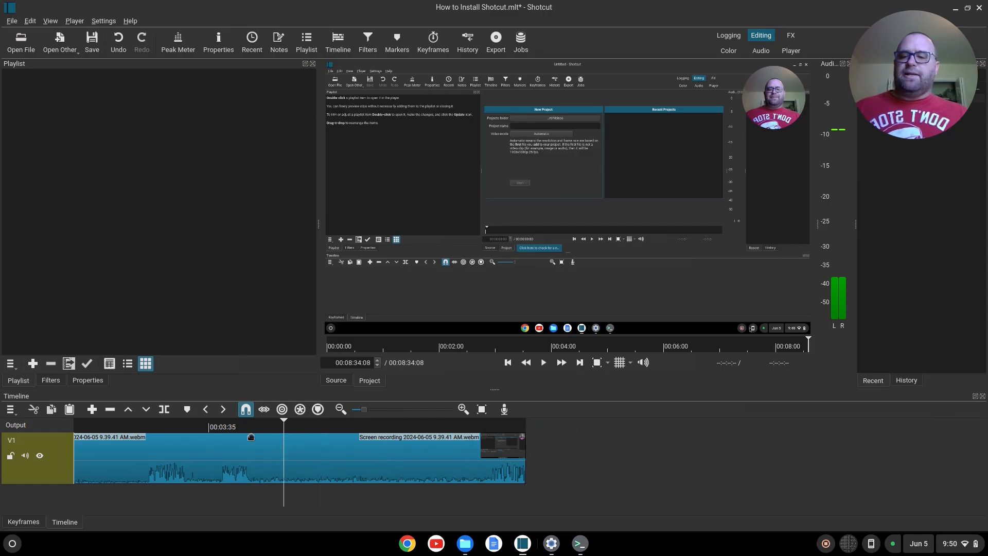
left_click(133, 438)
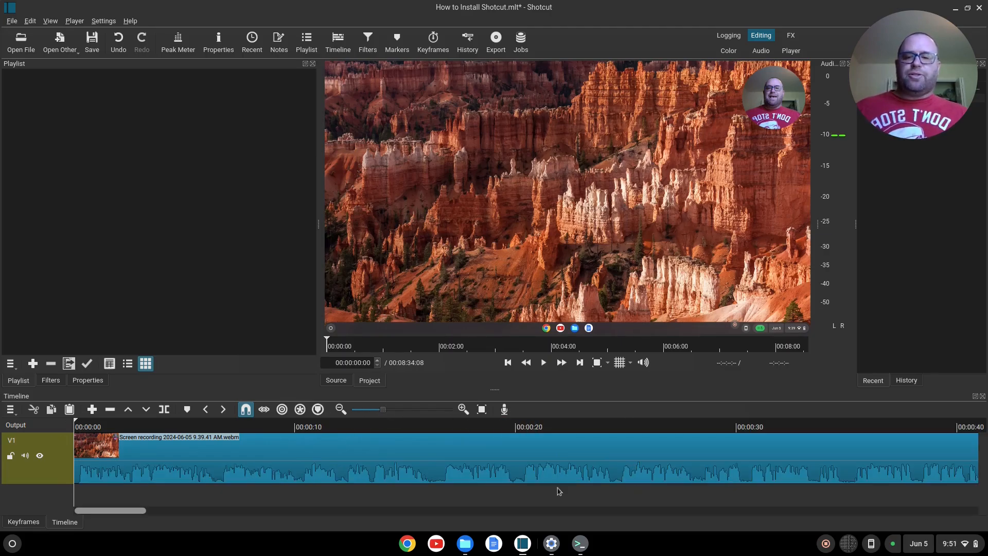
mouse_move(515, 492)
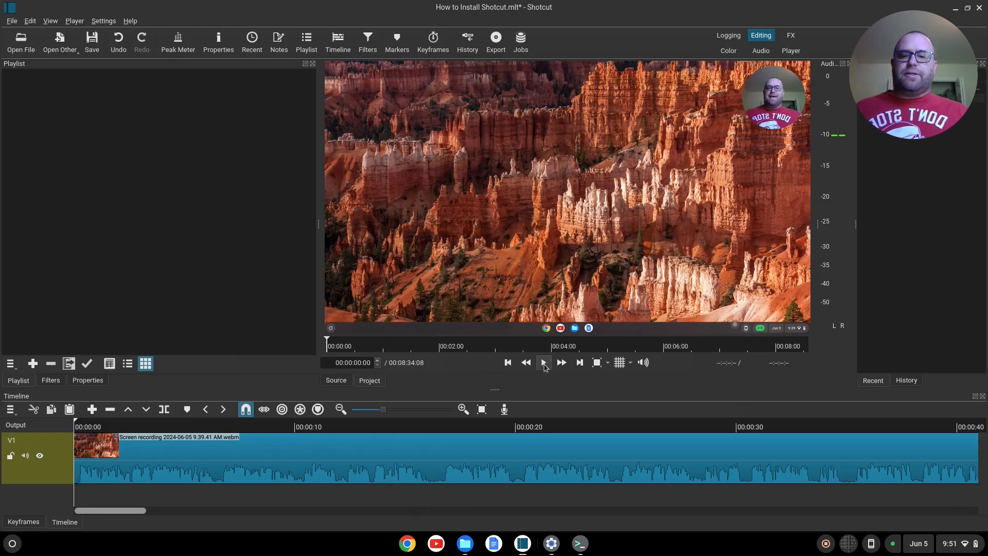
left_click(544, 362)
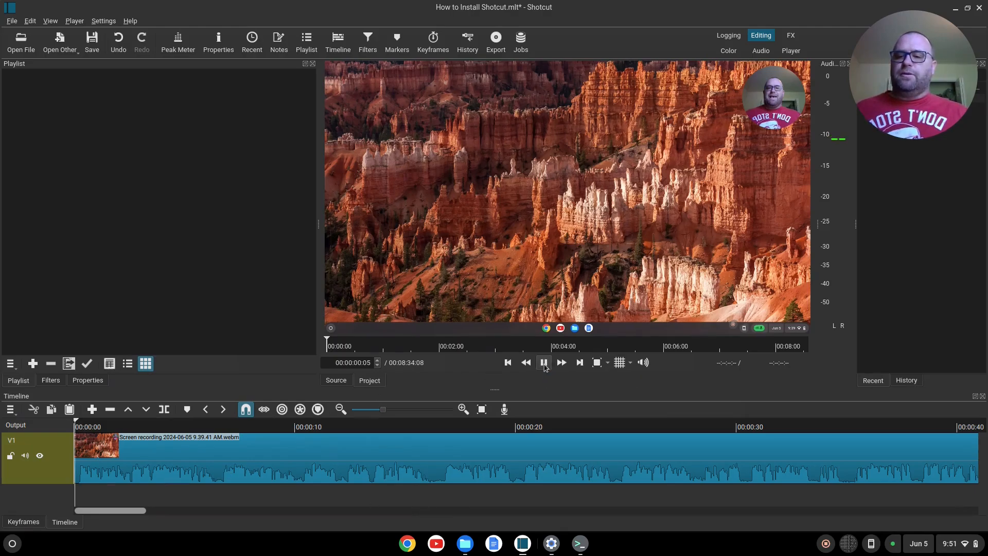
left_click(544, 362)
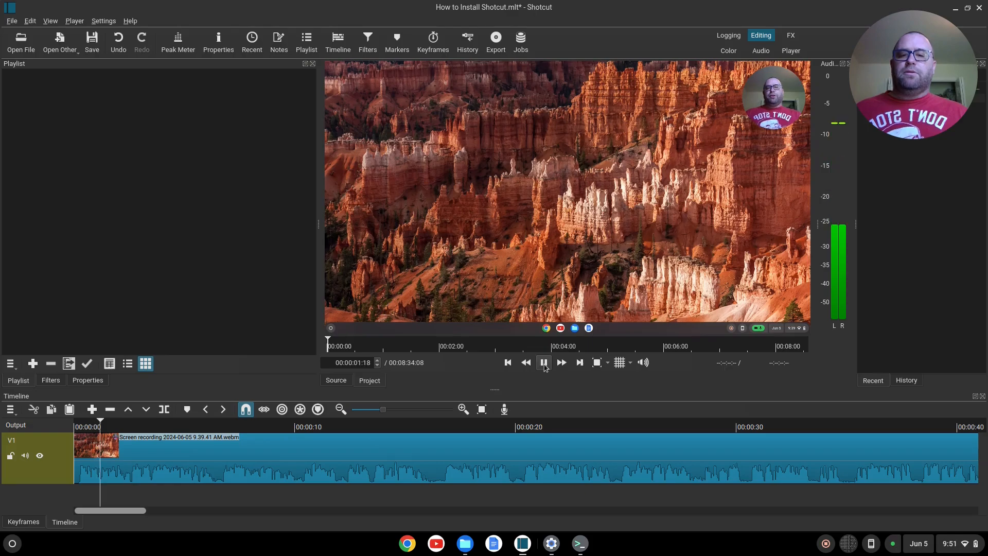
left_click(543, 363)
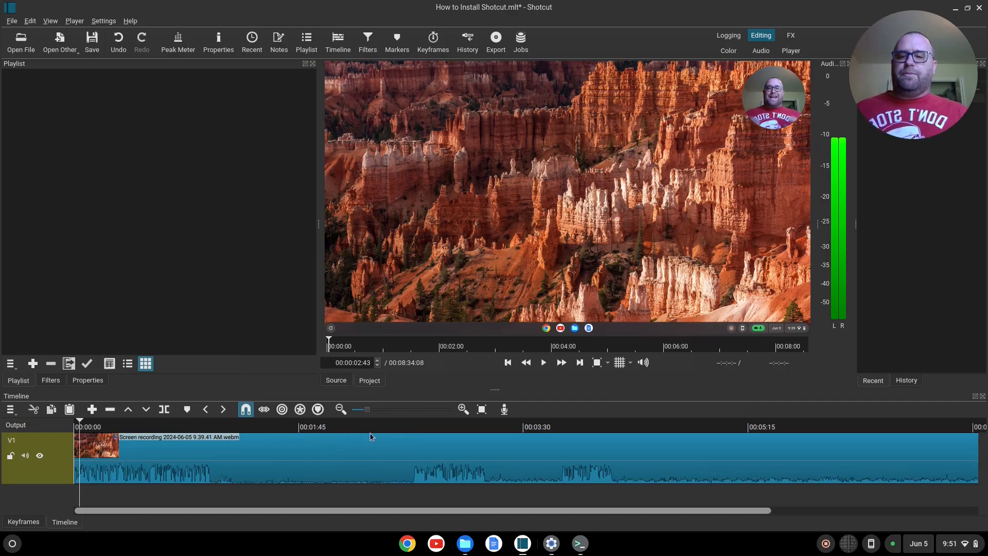
Play to the Linux installation screen and split the clip there, about 2:37.
left_click(100, 427)
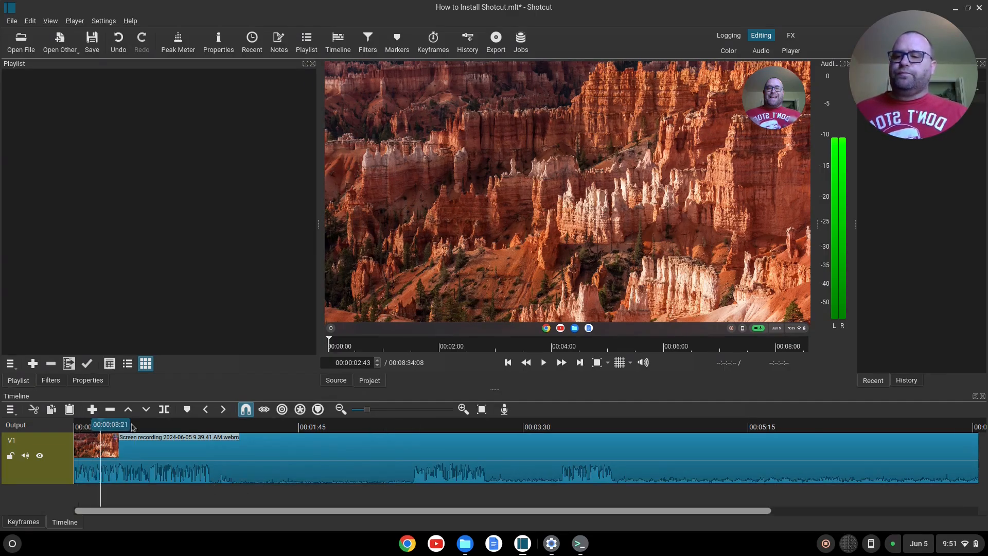
left_click(194, 426)
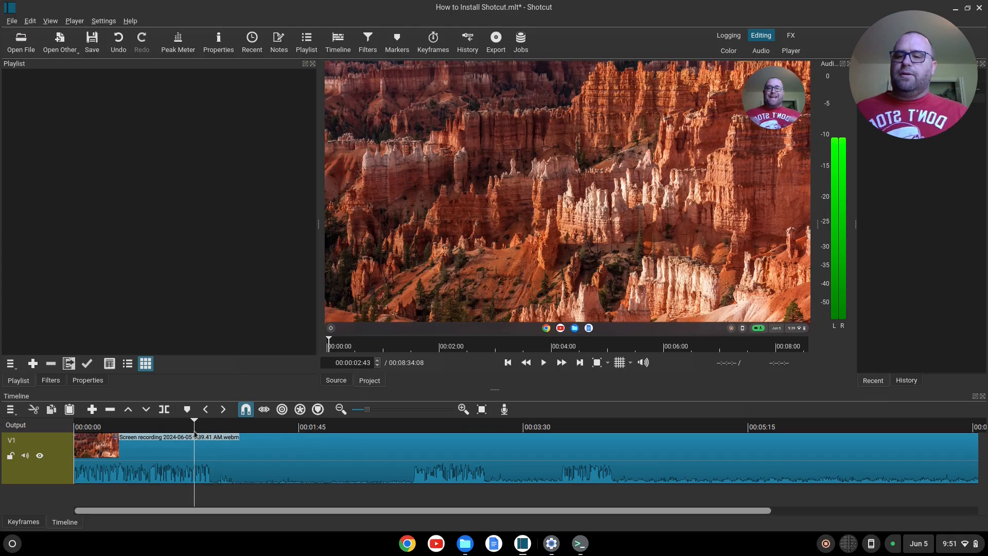
left_click(544, 362)
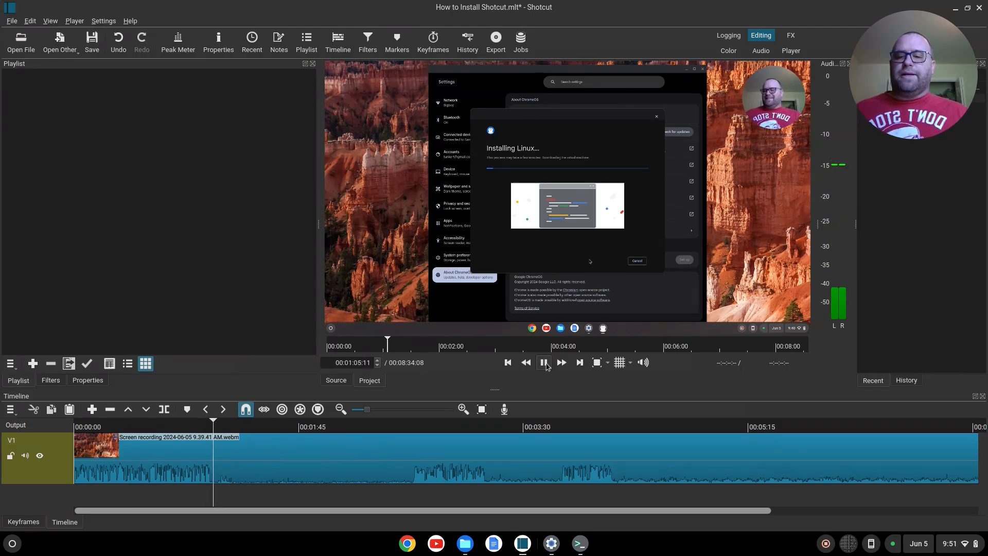
left_click(544, 363)
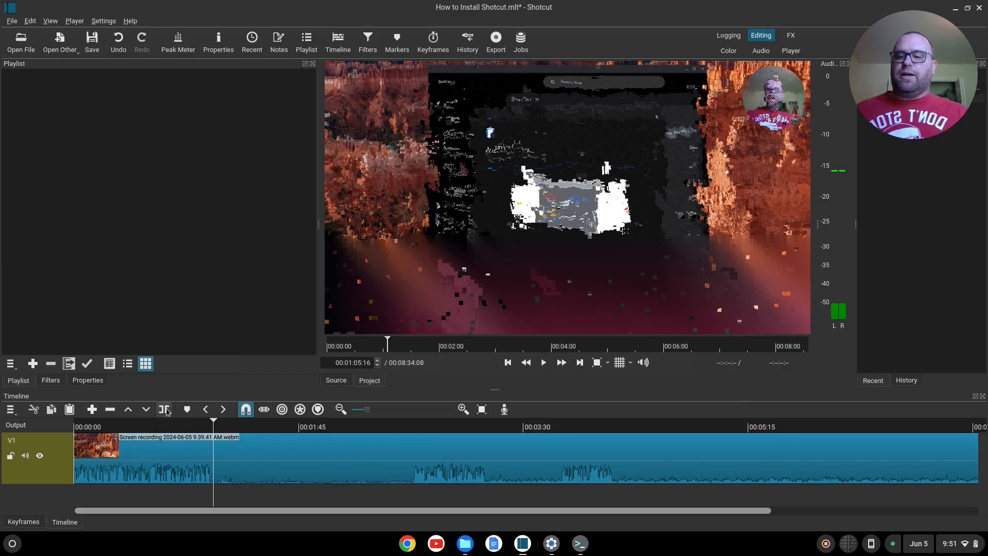
left_click(164, 409)
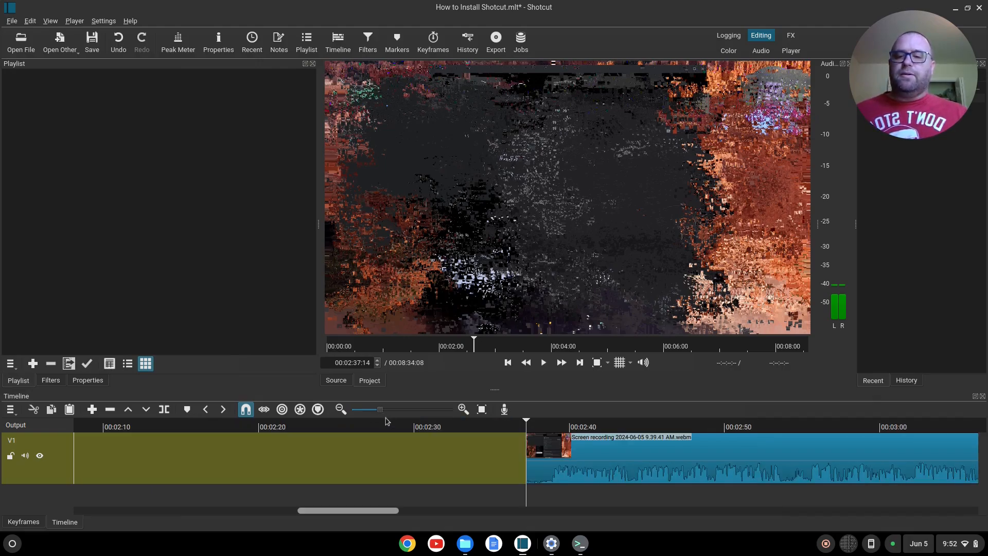
mouse_move(380, 460)
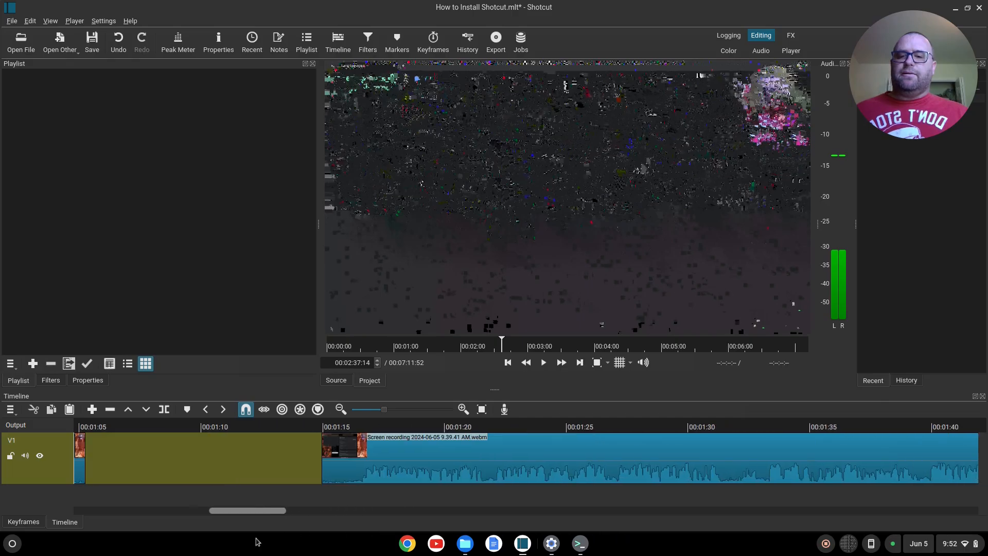
Scroll the timeline and place the playhead where the two clips meet.
scroll("left", 3)
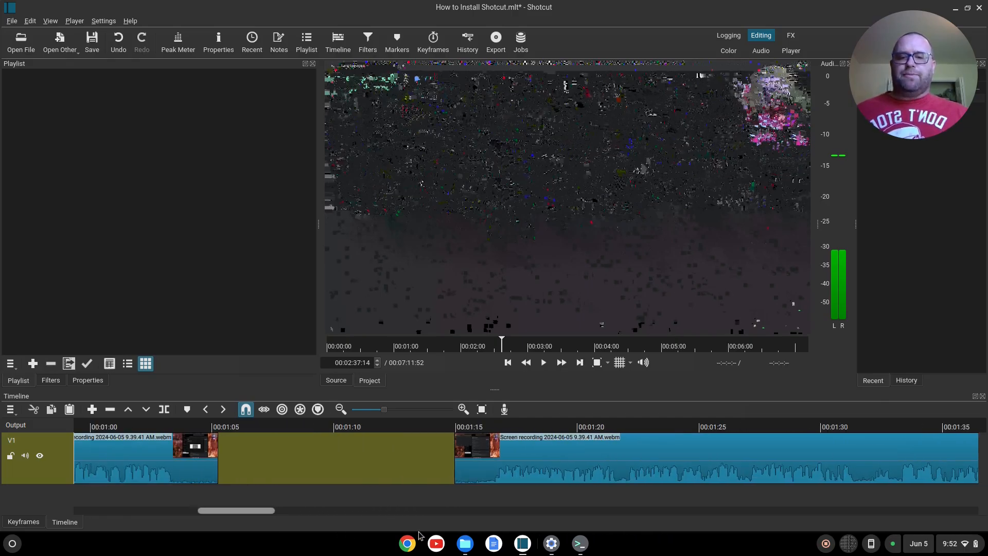
mouse_move(407, 542)
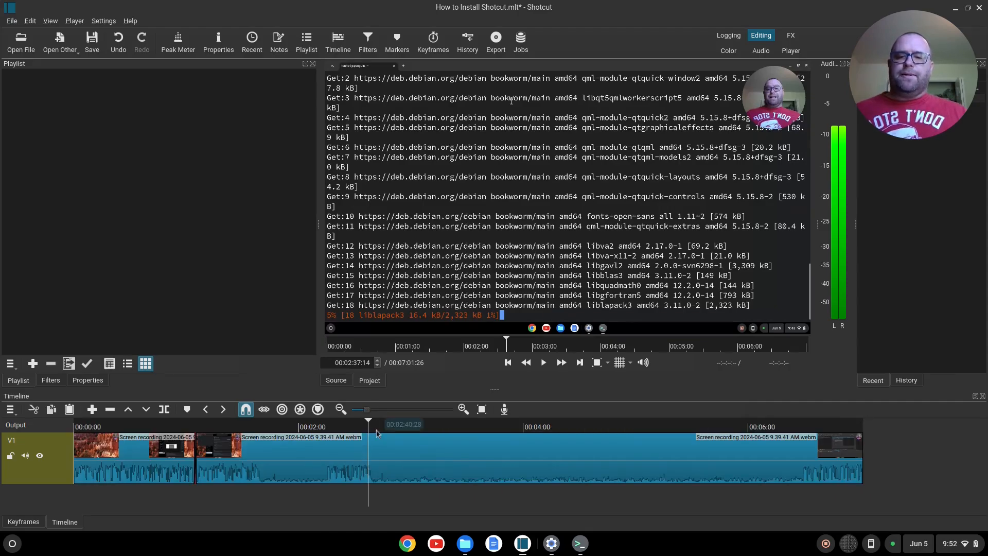
left_click(273, 438)
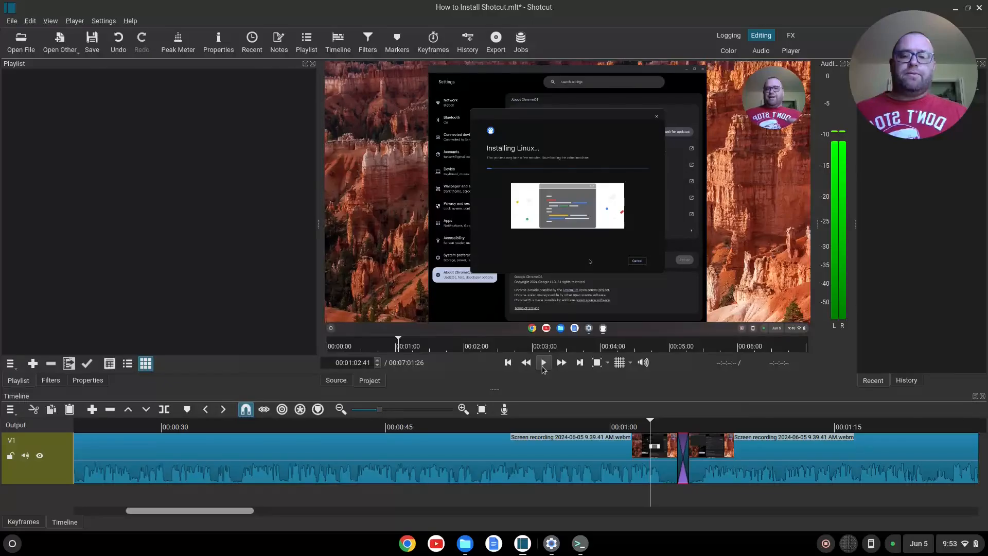
left_click(543, 362)
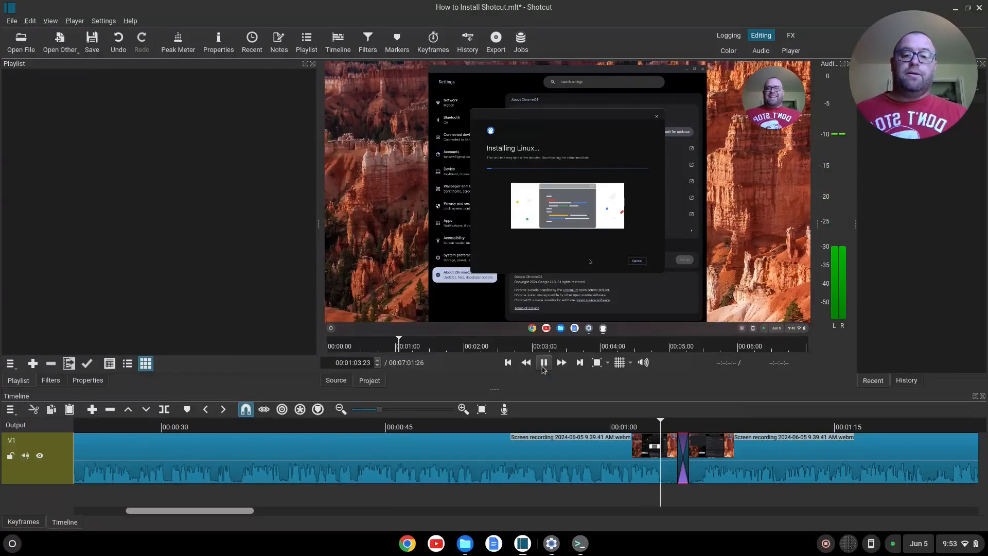
left_click(544, 361)
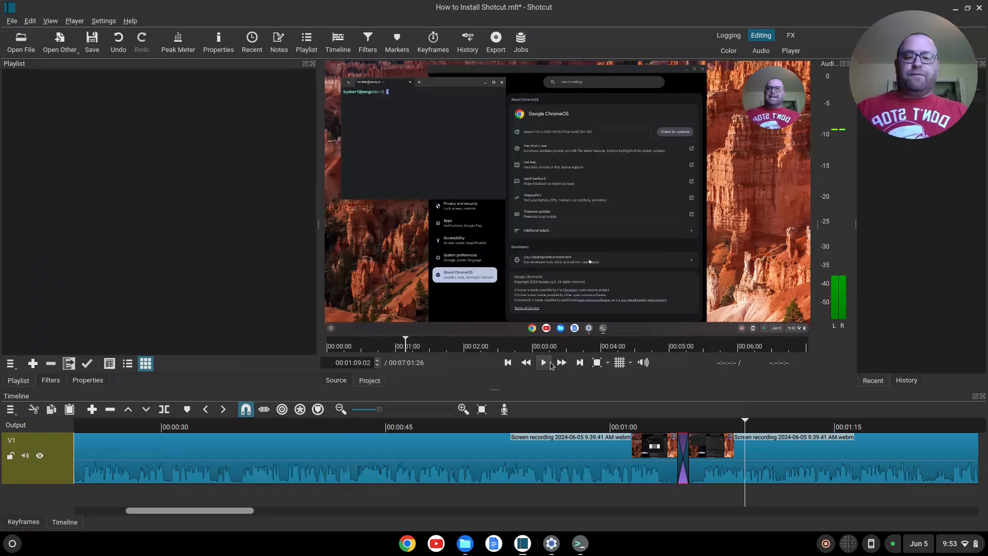